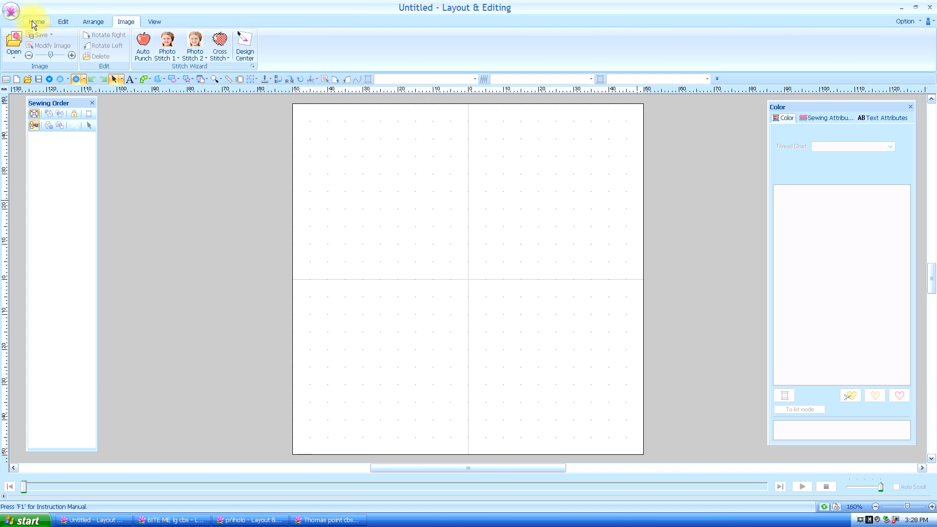
Step: Show the Open Image choices from the Image tools for the blank hoop
left_click(37, 21)
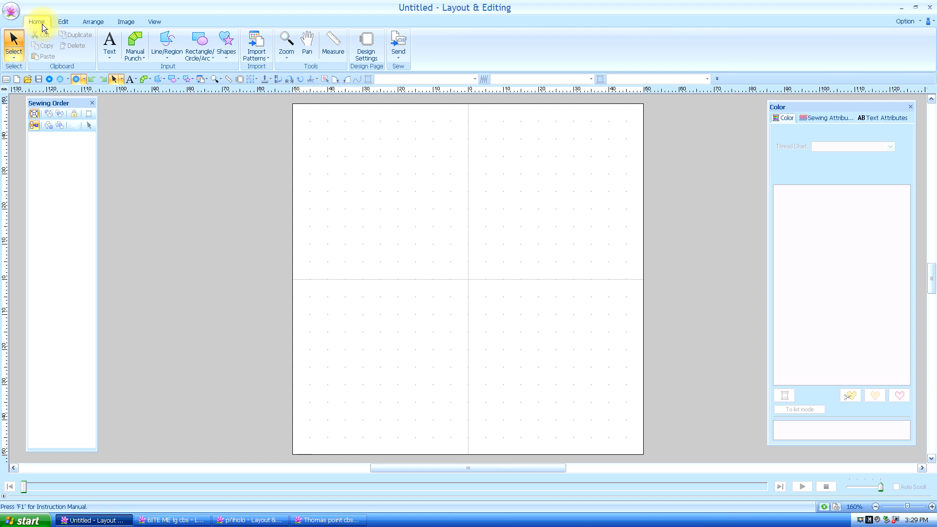
mouse_move(125, 21)
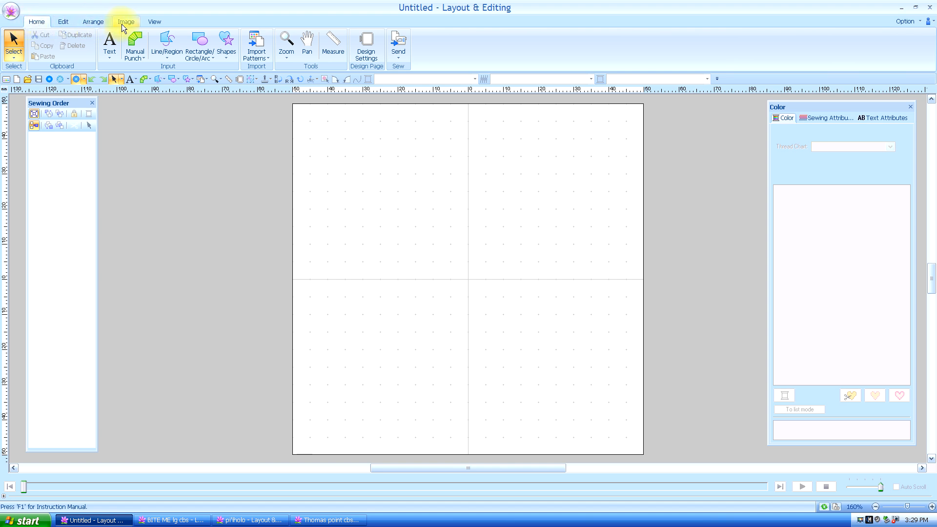
left_click(125, 22)
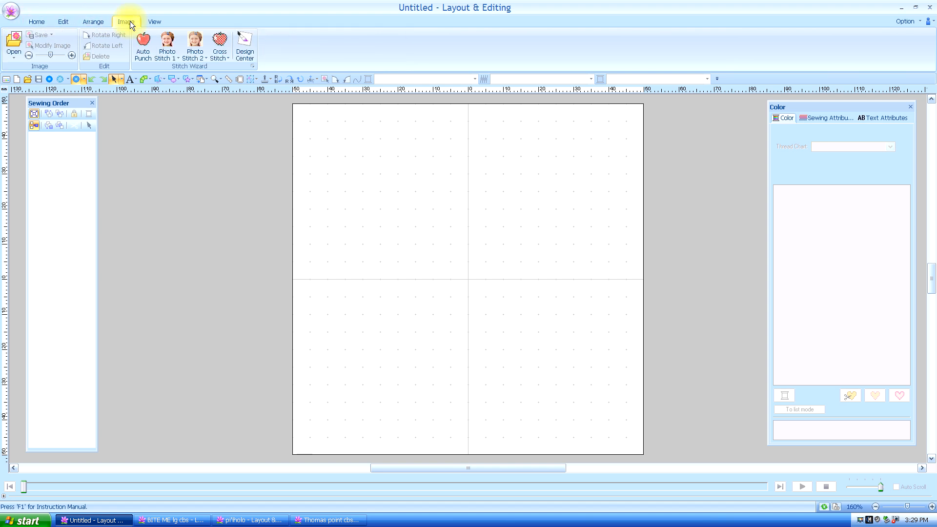
mouse_move(13, 44)
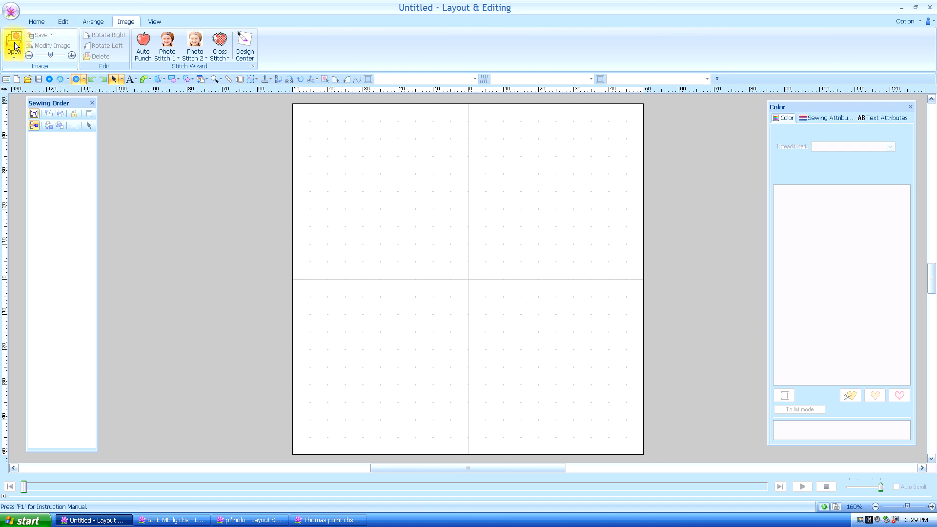
left_click(13, 43)
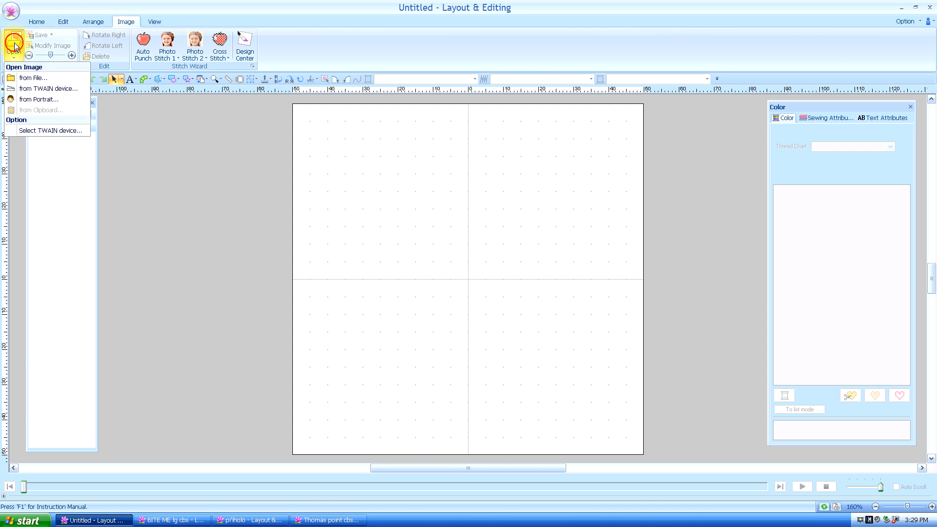
mouse_move(34, 78)
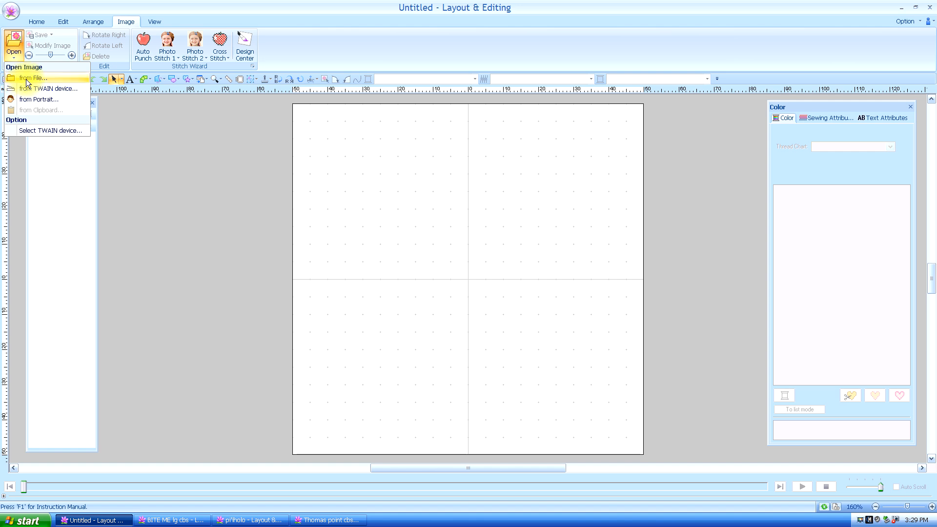
mouse_move(48, 89)
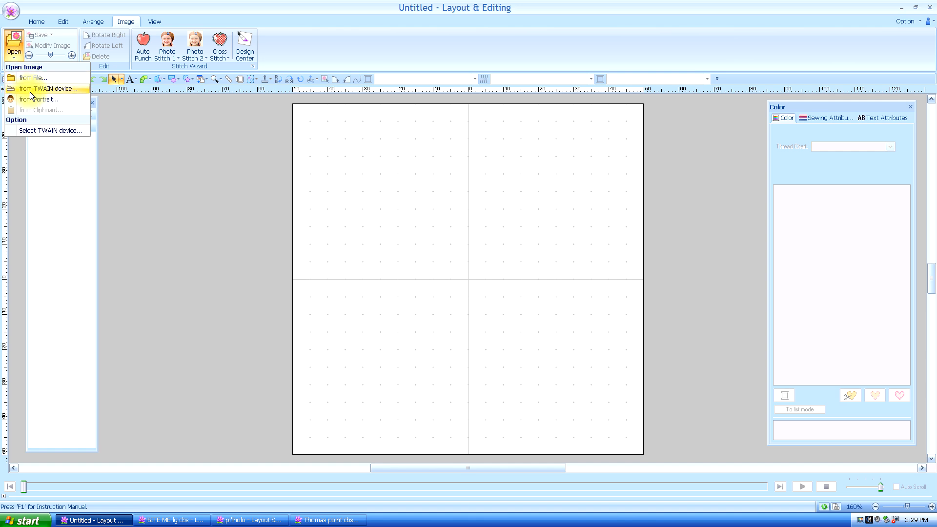
mouse_move(35, 136)
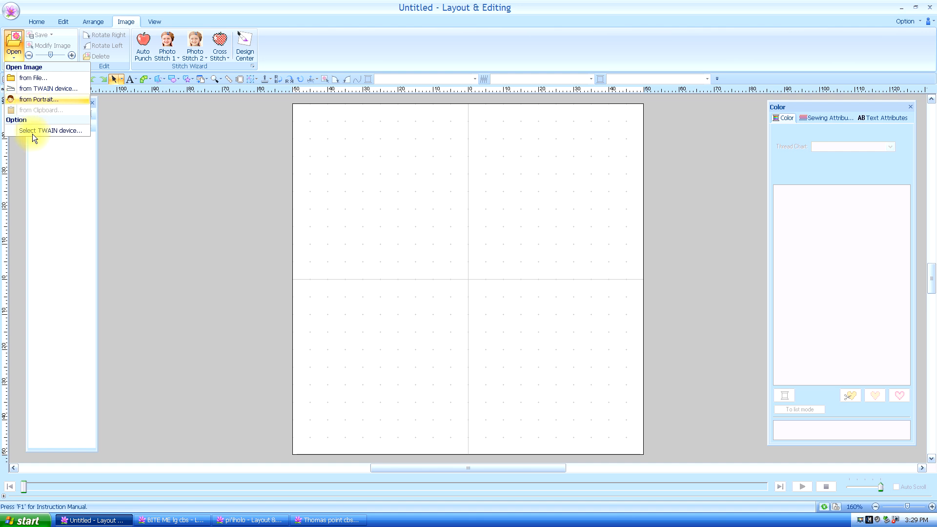
mouse_move(21, 134)
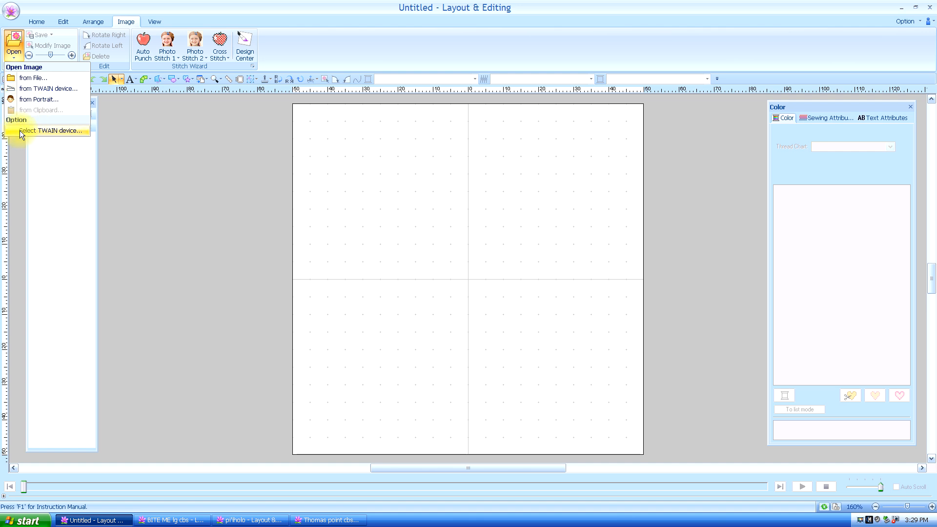
left_click(52, 131)
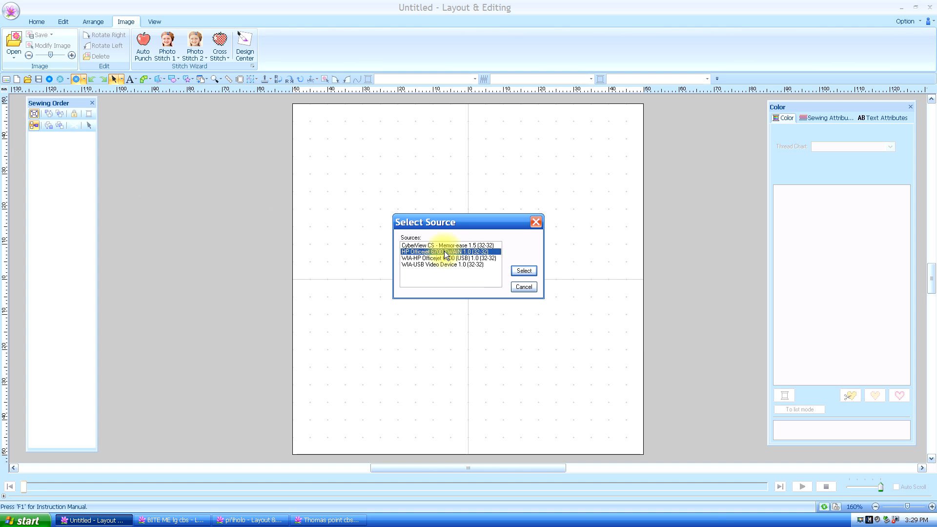
mouse_move(434, 268)
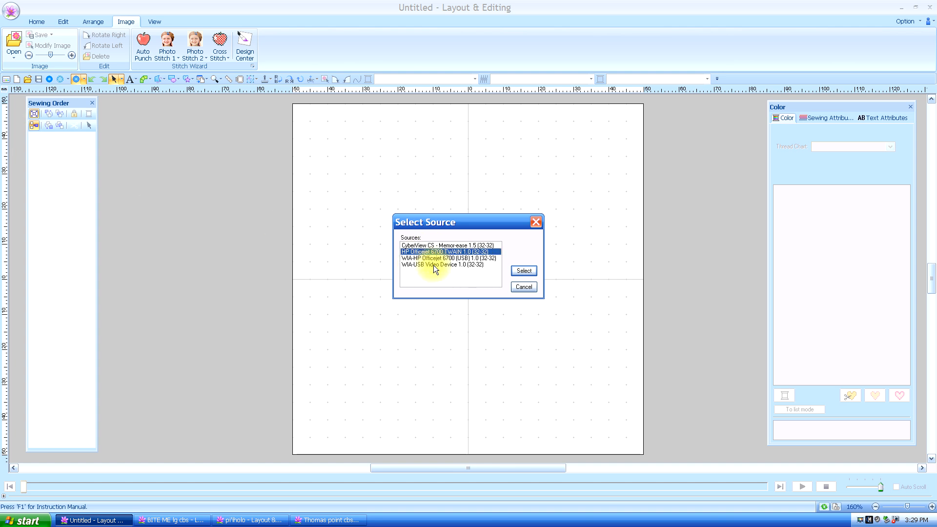
mouse_move(461, 276)
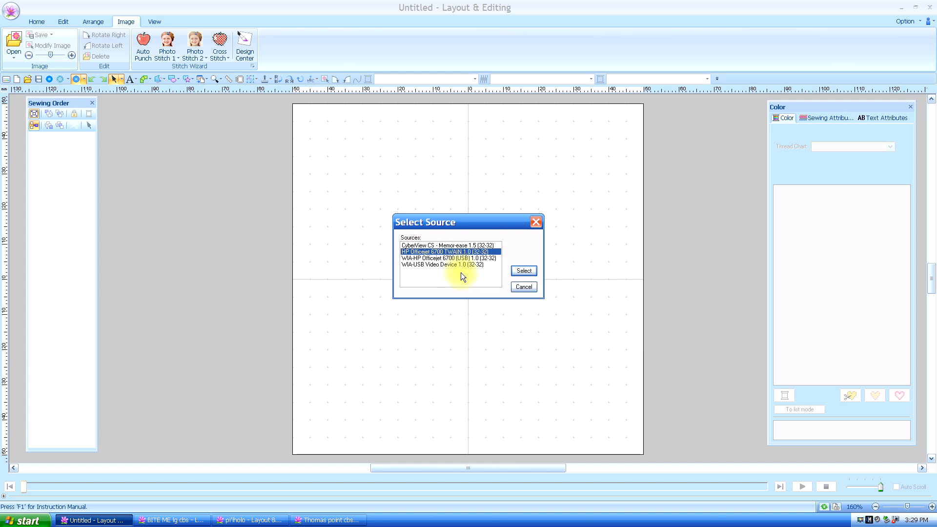
left_click(522, 287)
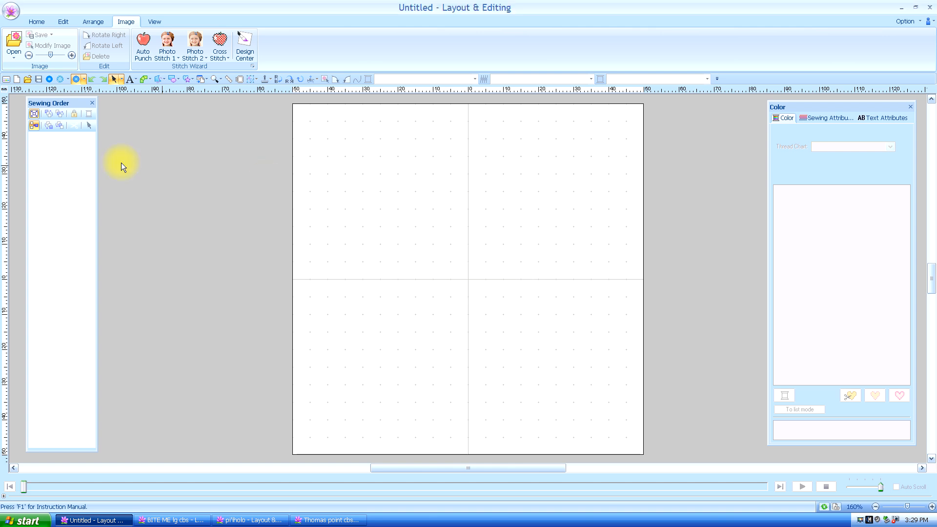
left_click(13, 42)
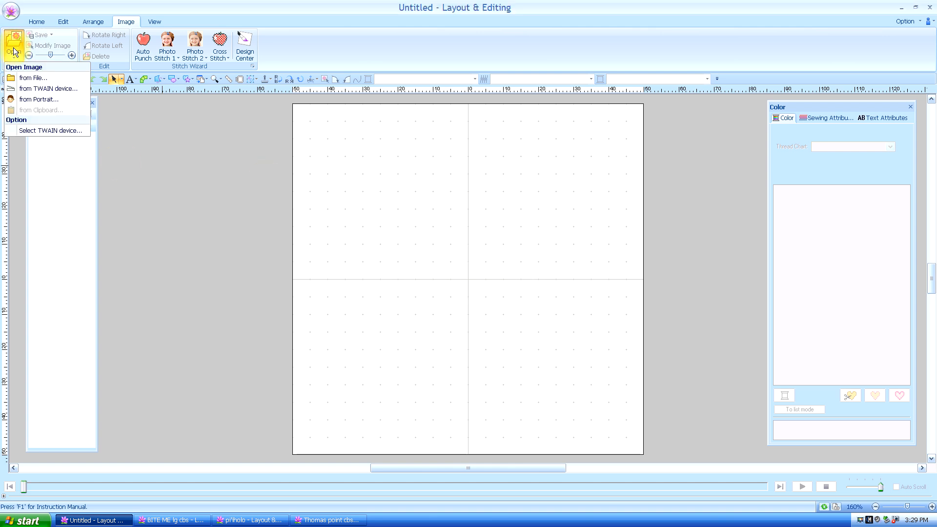
mouse_move(48, 88)
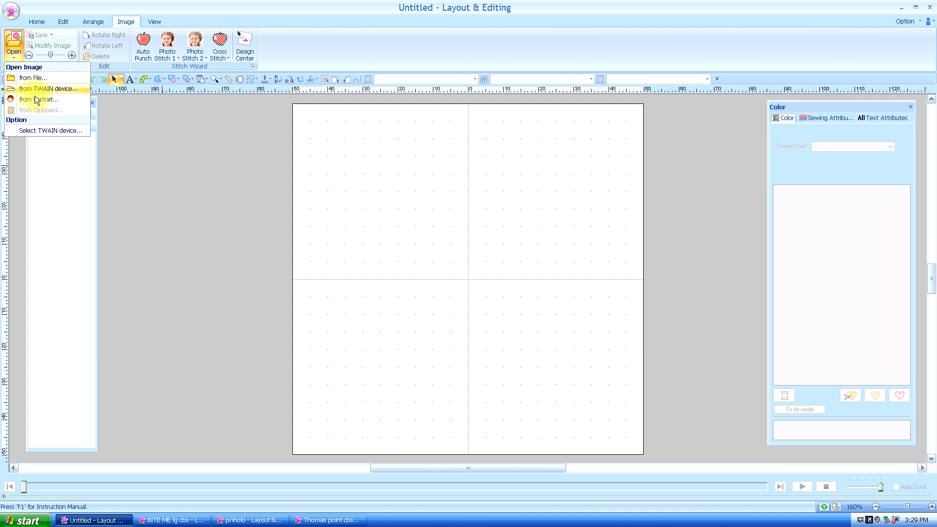
mouse_move(283, 213)
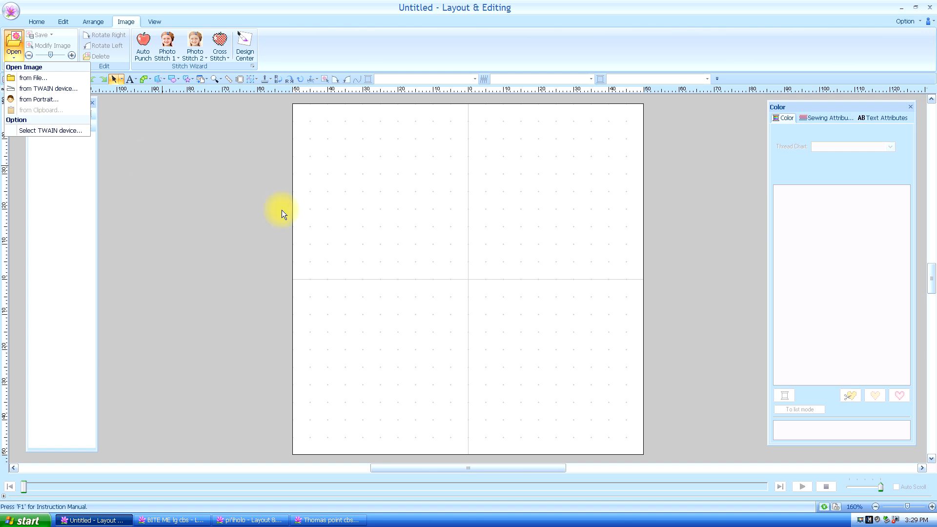
mouse_move(40, 88)
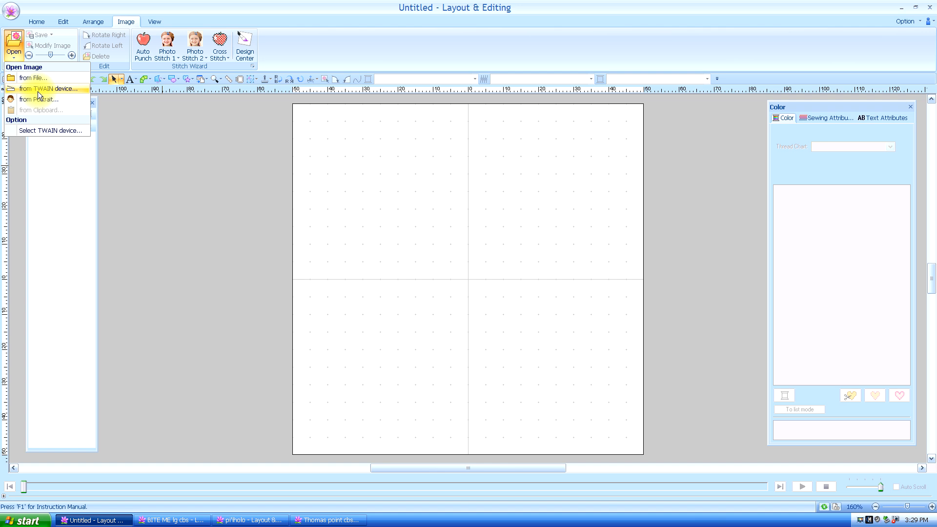
mouse_move(33, 78)
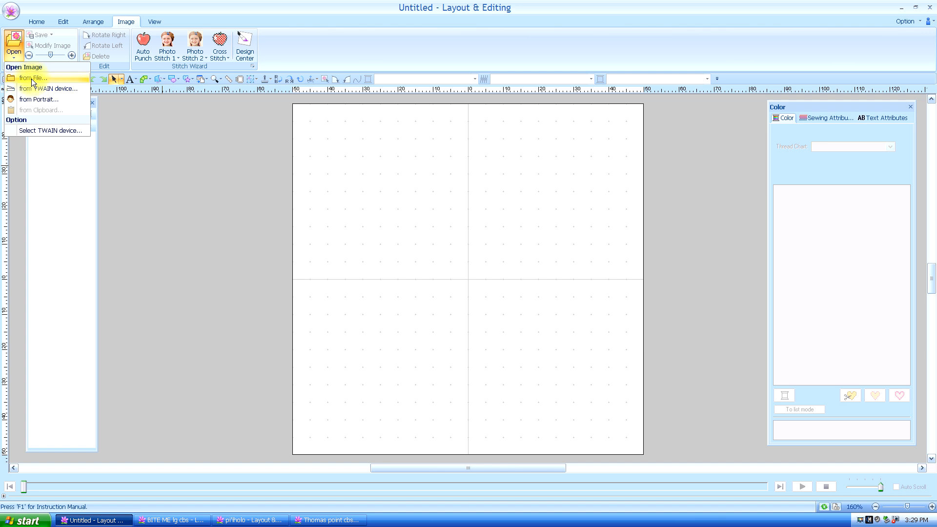
left_click(34, 77)
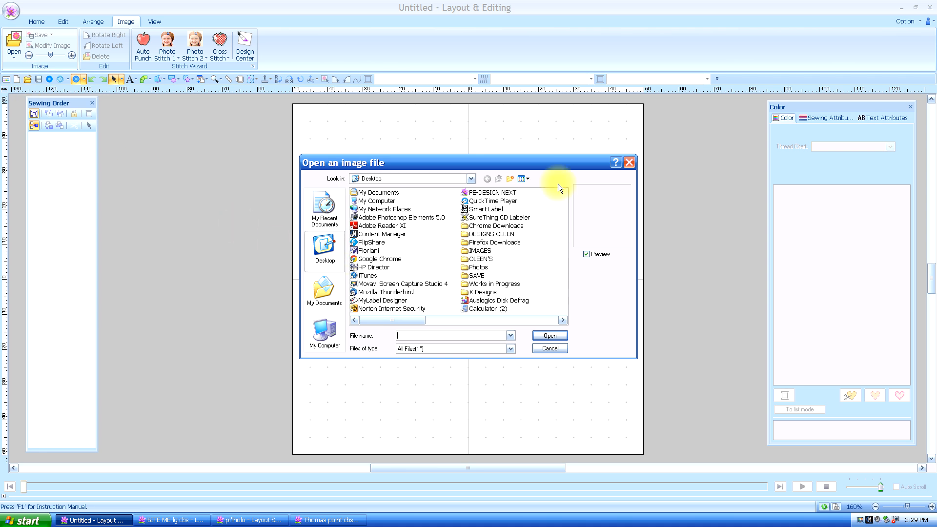
left_click(547, 348)
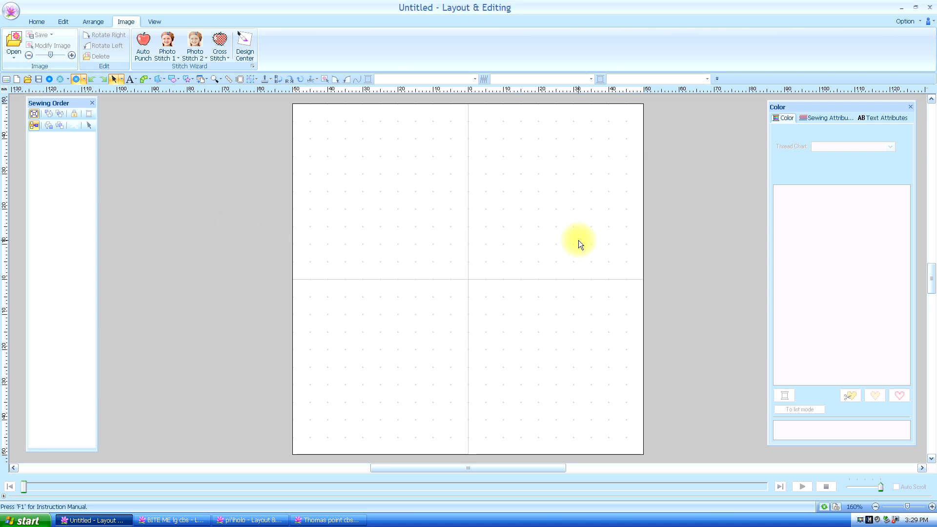
mouse_move(903, 8)
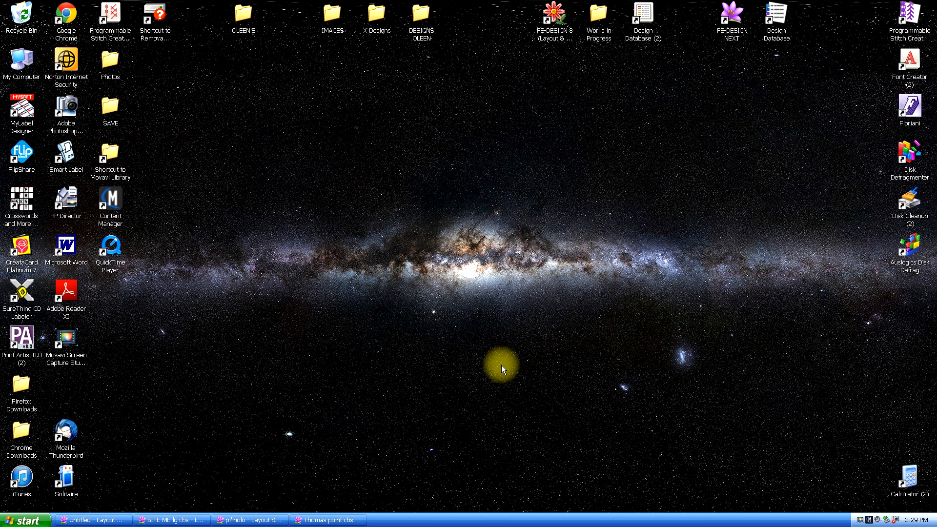
mouse_move(66, 12)
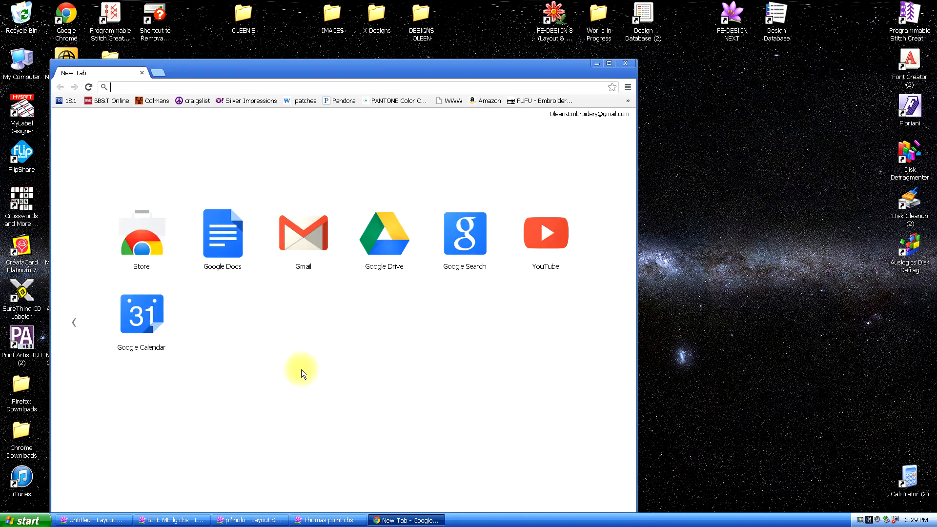
mouse_move(465, 234)
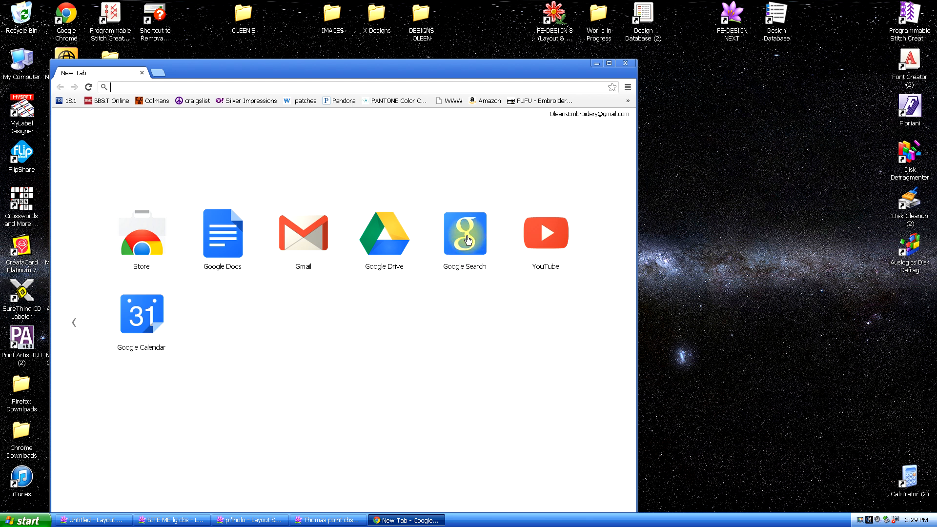
Step: Load the Google home page and switch to Google Images
left_click(464, 233)
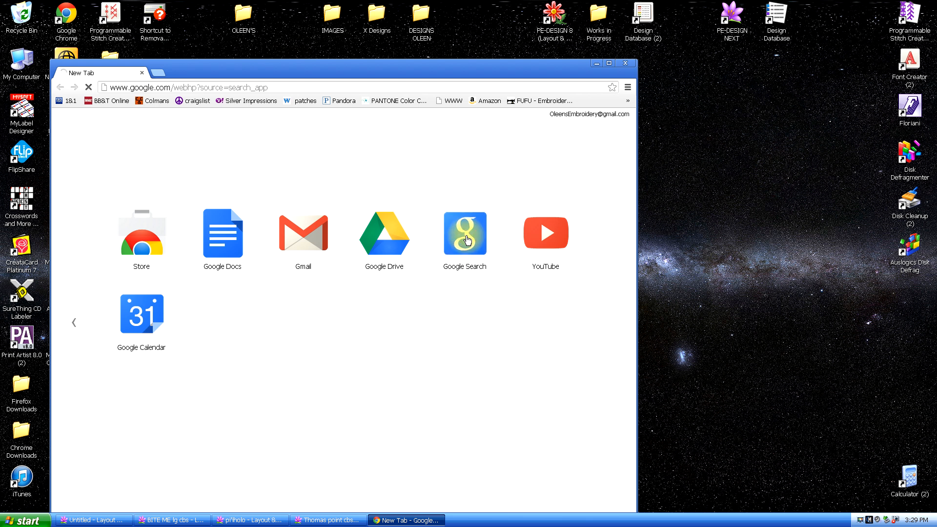
left_click(464, 232)
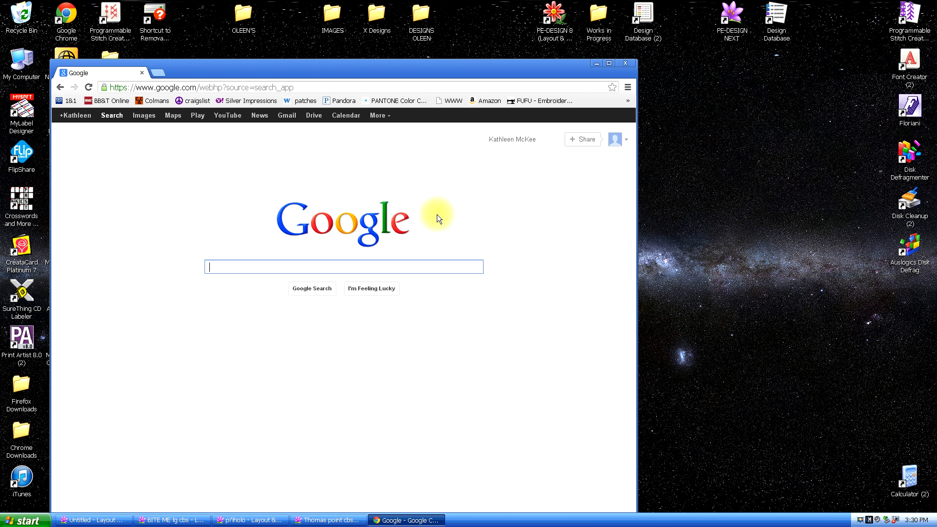
mouse_move(154, 315)
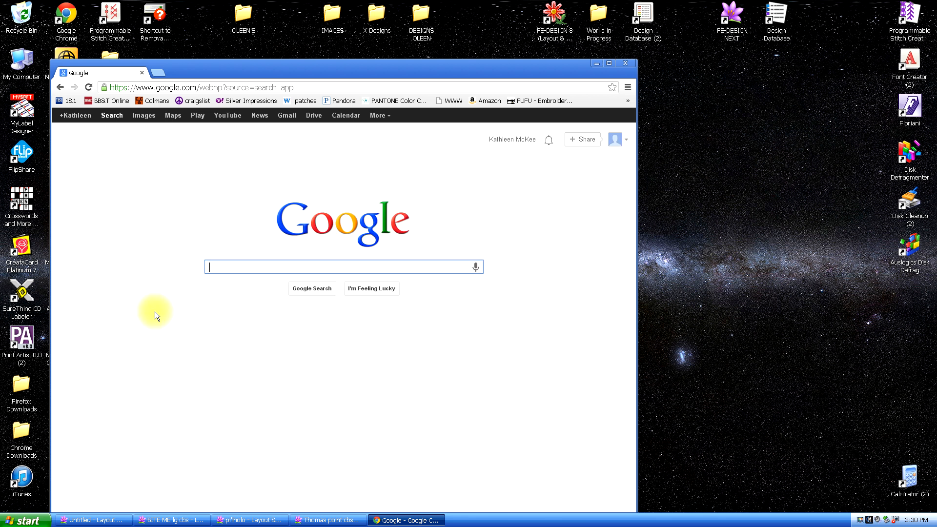
mouse_move(151, 189)
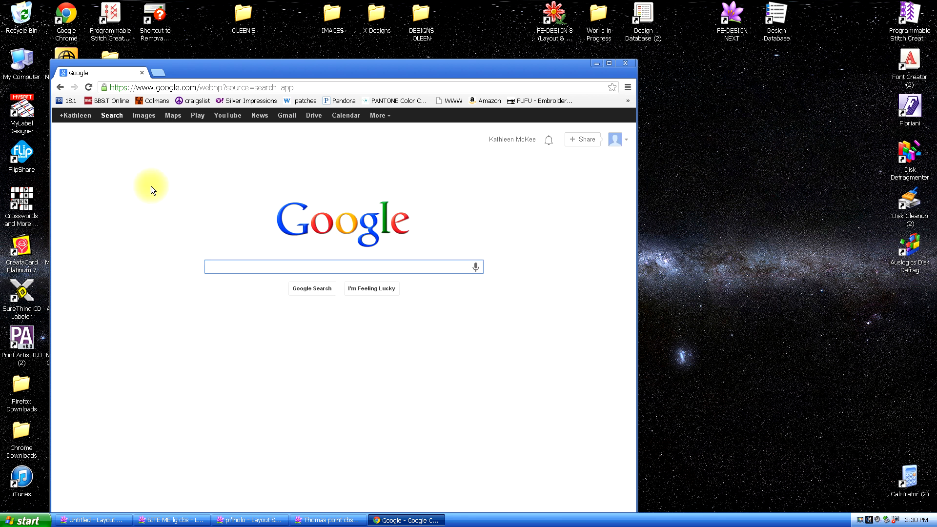
mouse_move(302, 120)
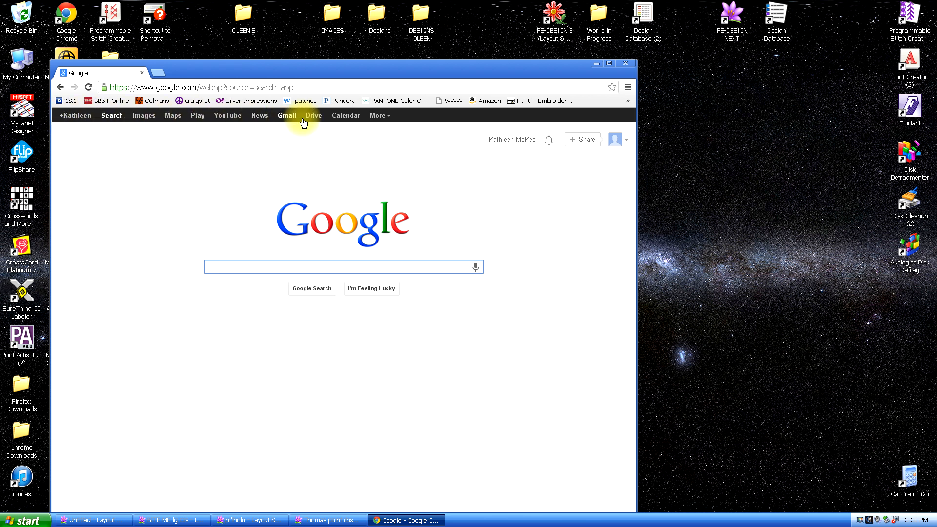
mouse_move(100, 317)
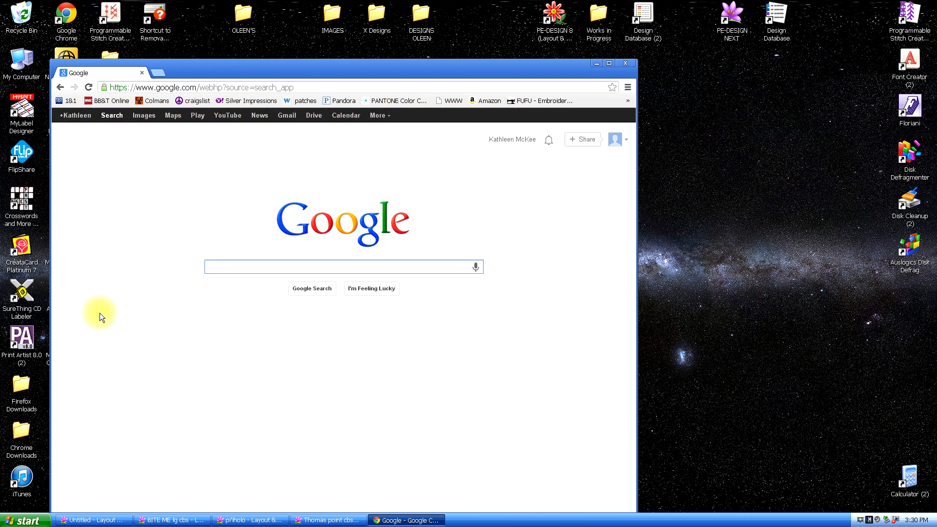
mouse_move(79, 291)
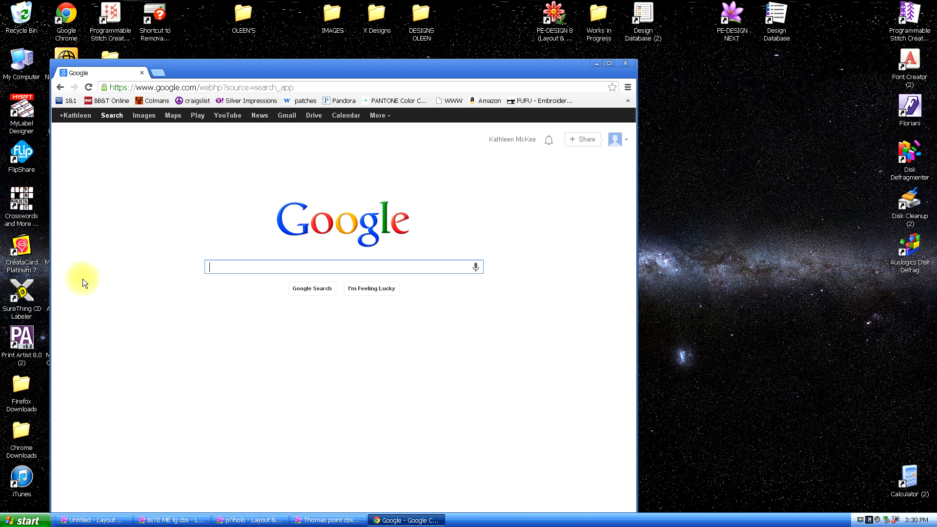
mouse_move(168, 212)
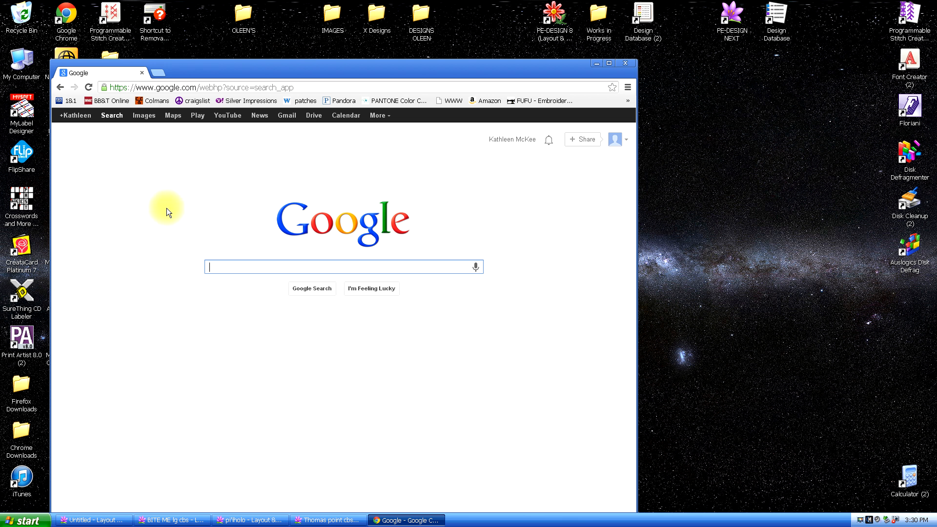
mouse_move(144, 115)
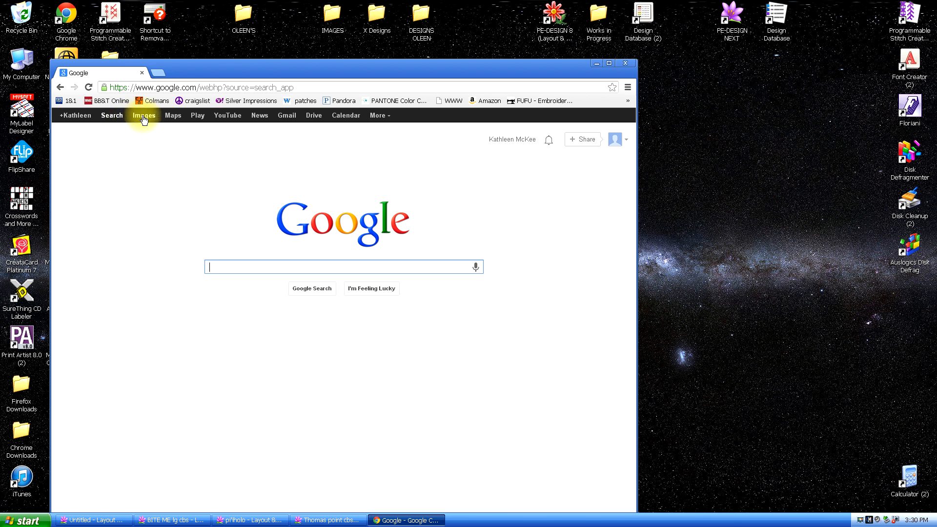
mouse_move(367, 120)
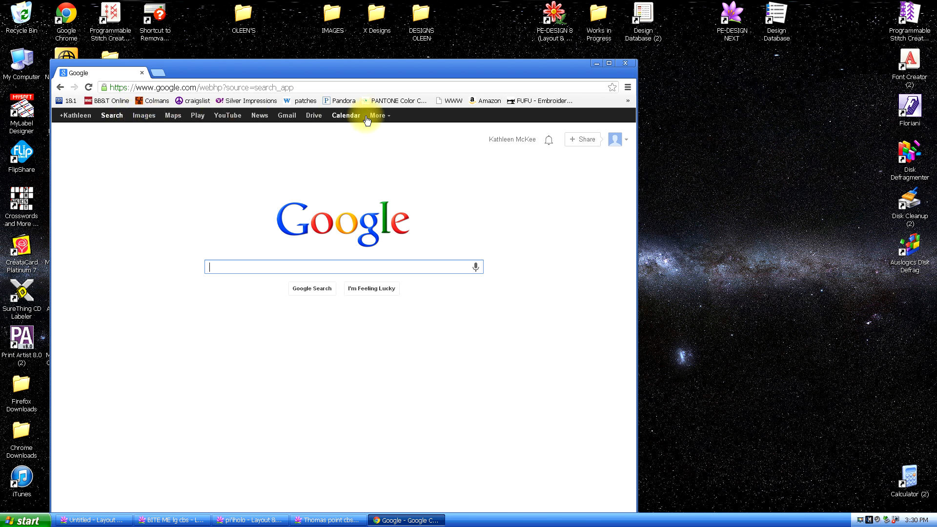
left_click(144, 115)
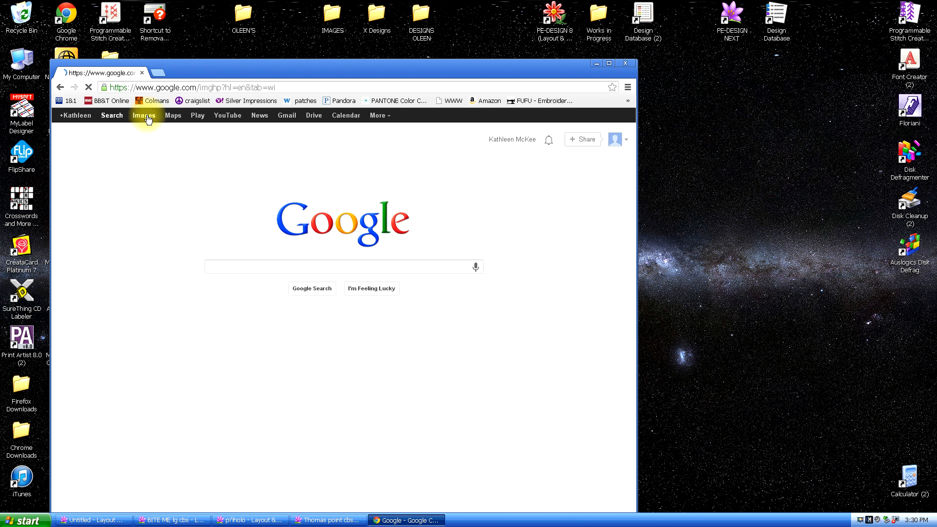
Step: Search Google Images for 'pink flamingos' via the suggestion list
left_click(144, 115)
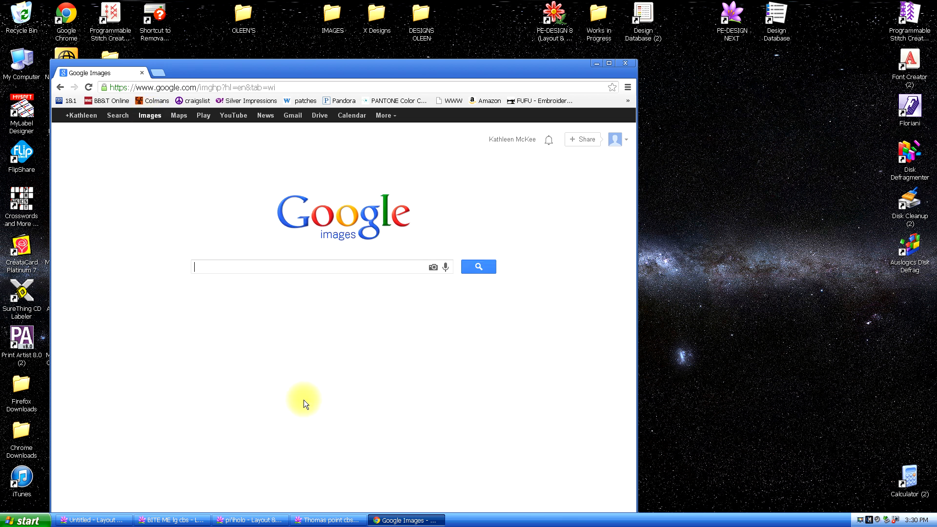
type("pink flaming")
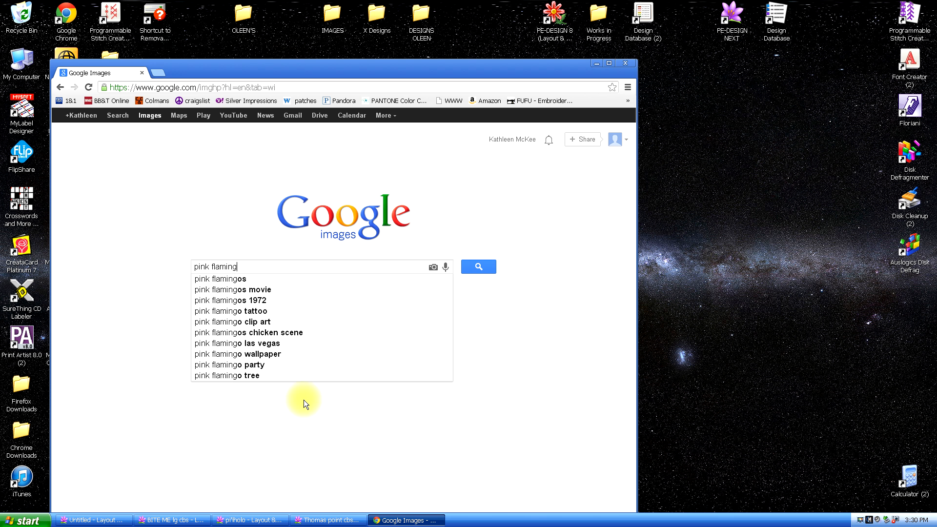
mouse_move(276, 328)
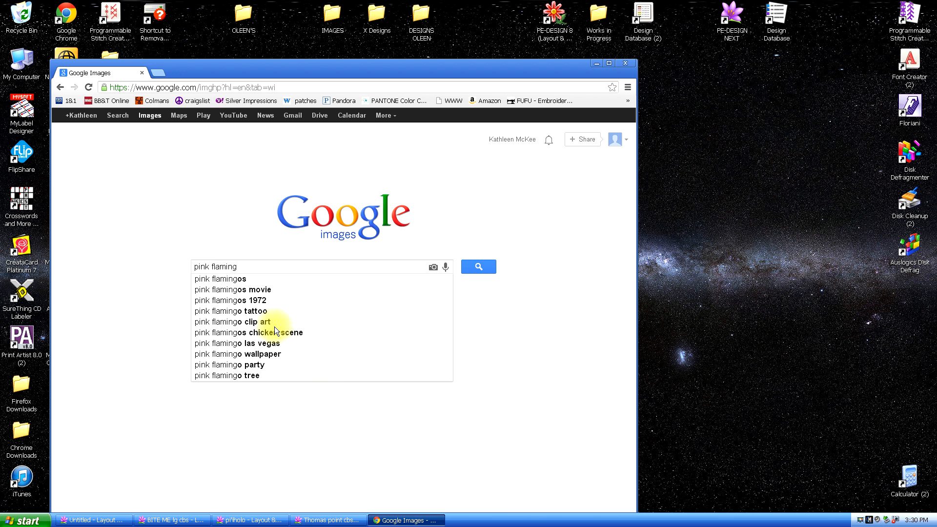
left_click(220, 279)
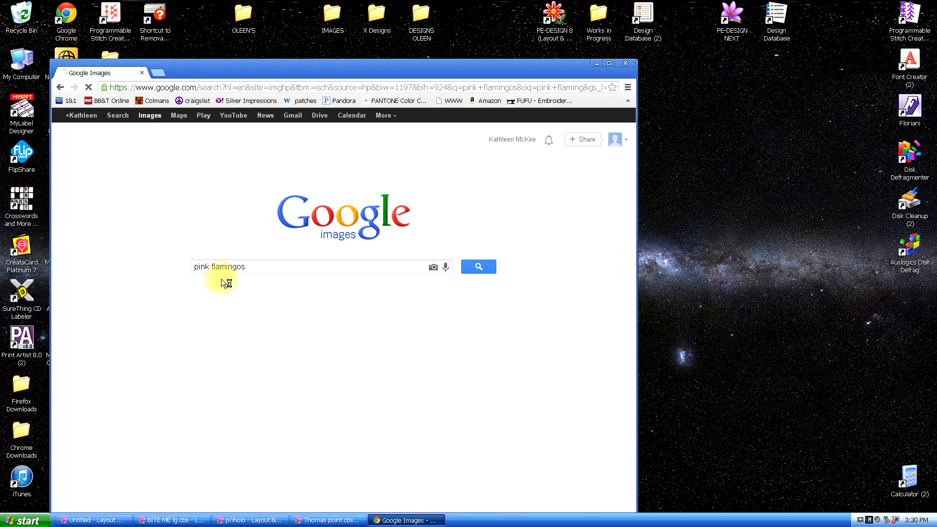
Step: Scroll down through the pink flamingo image results looking for a suitable photo
left_click(477, 267)
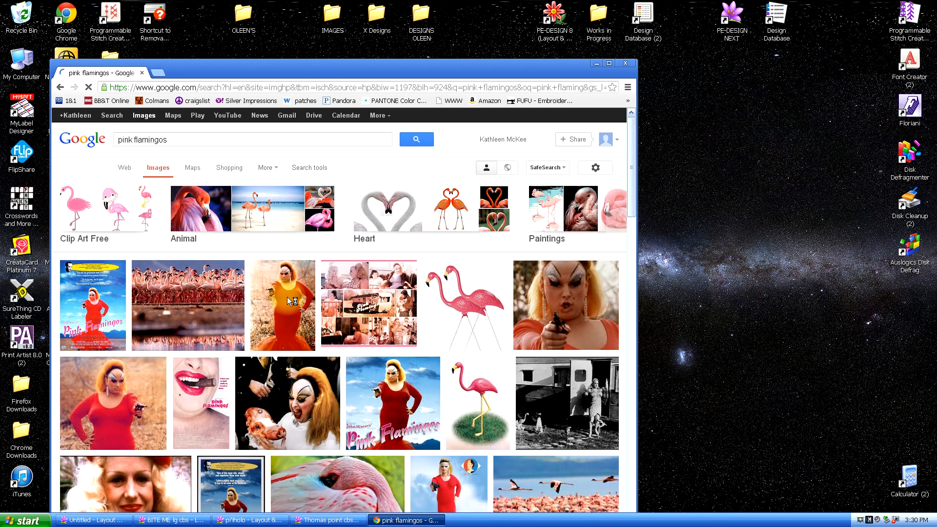
scroll("down", 3)
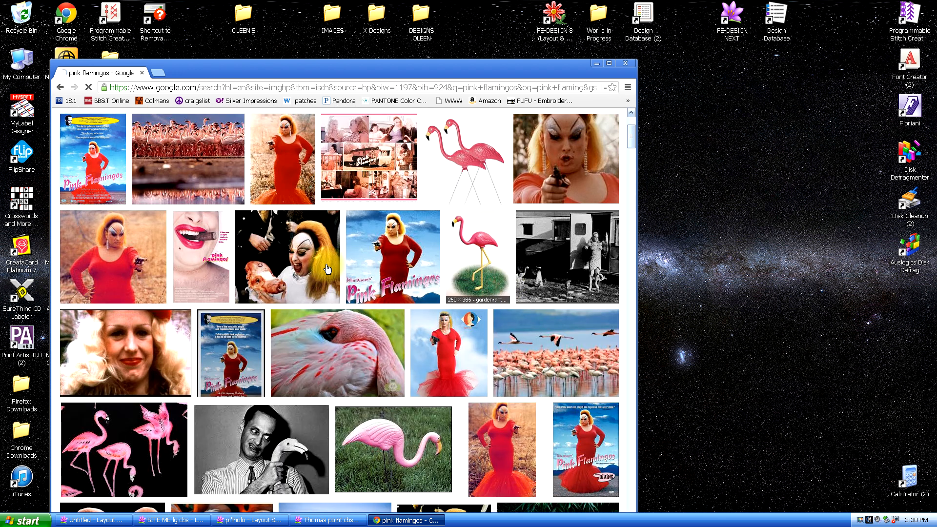
scroll("down", 3)
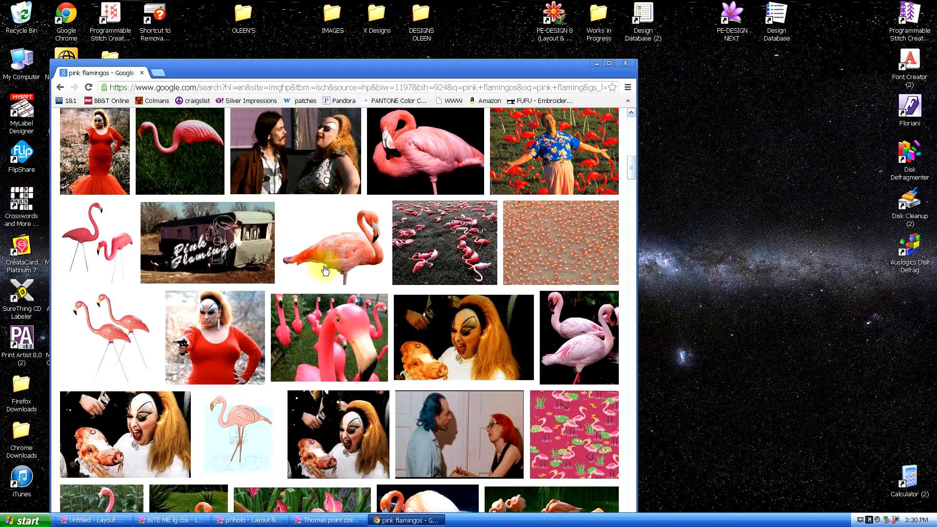
scroll("down", 3)
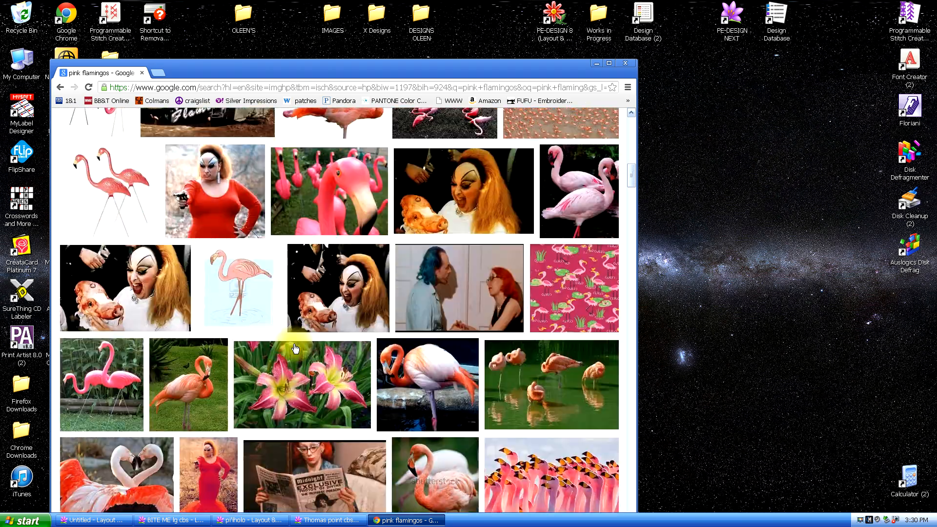
scroll("down", 3)
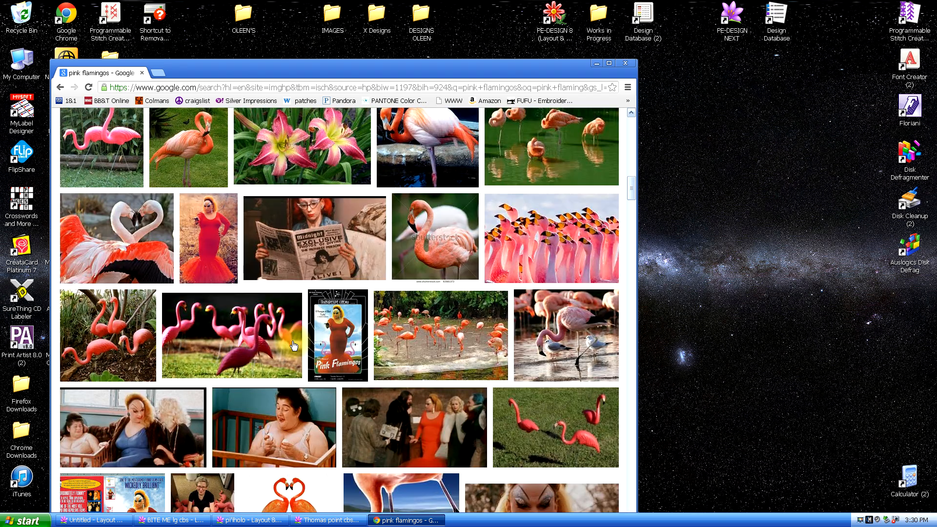
scroll("down", 3)
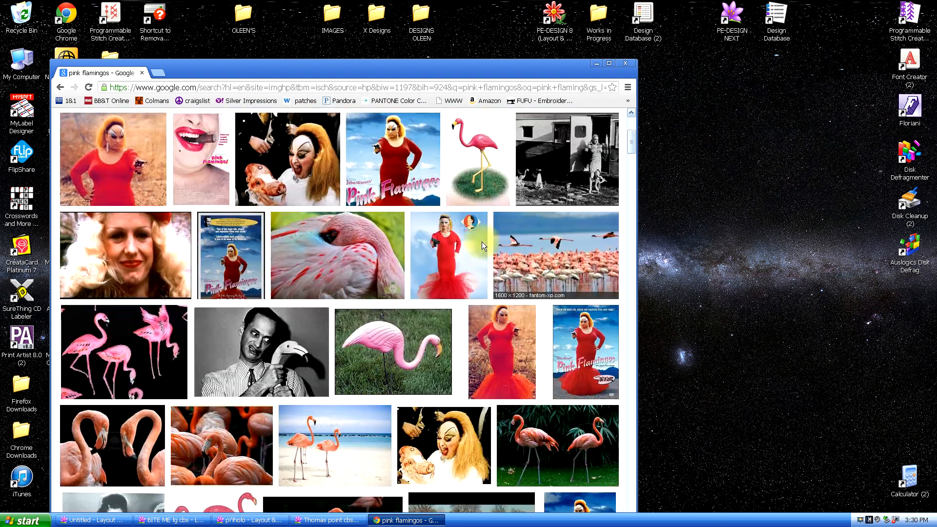
mouse_move(405, 364)
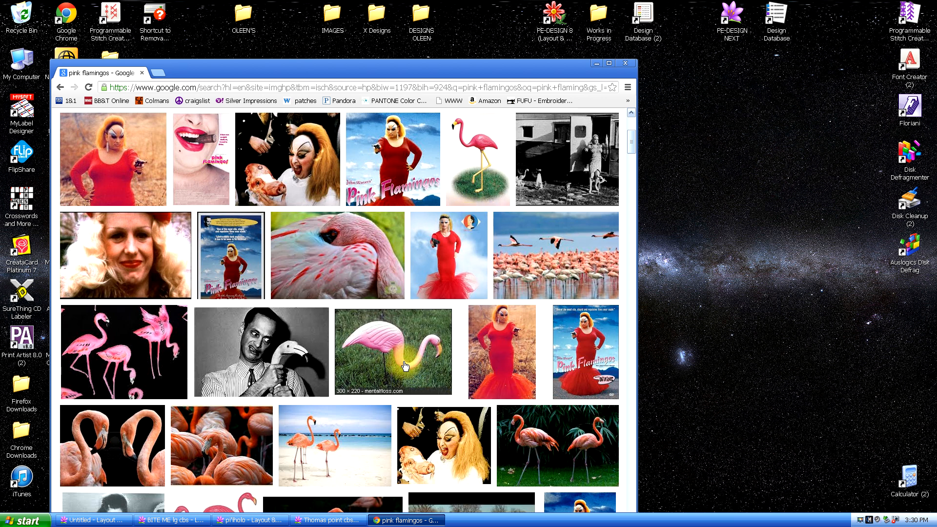
mouse_move(344, 343)
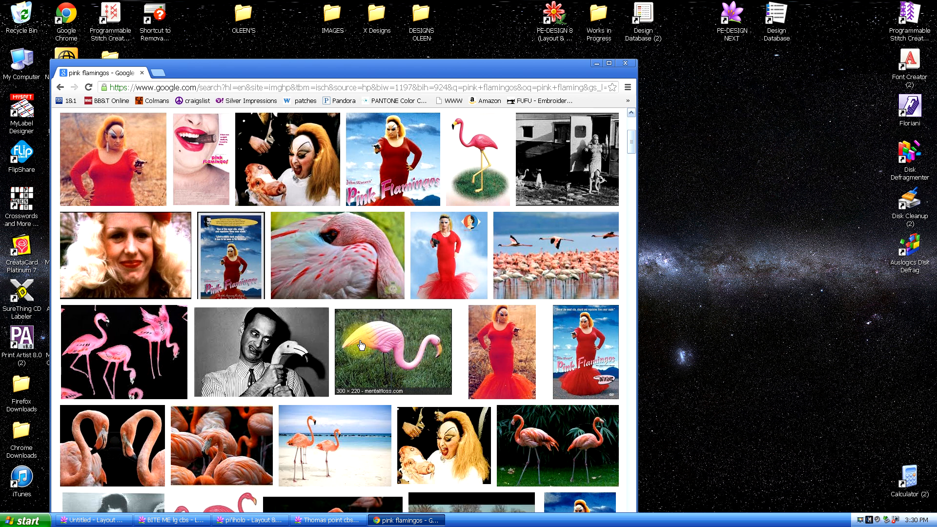
mouse_move(423, 349)
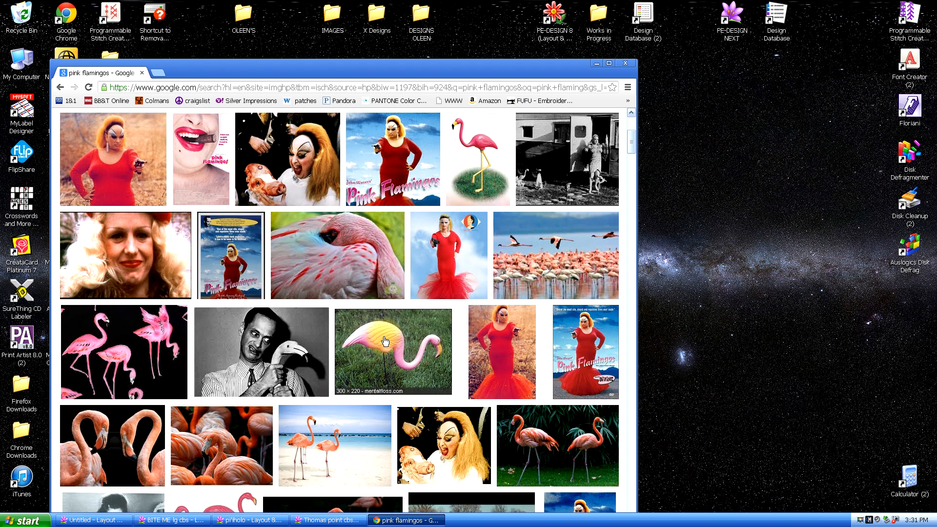
mouse_move(421, 386)
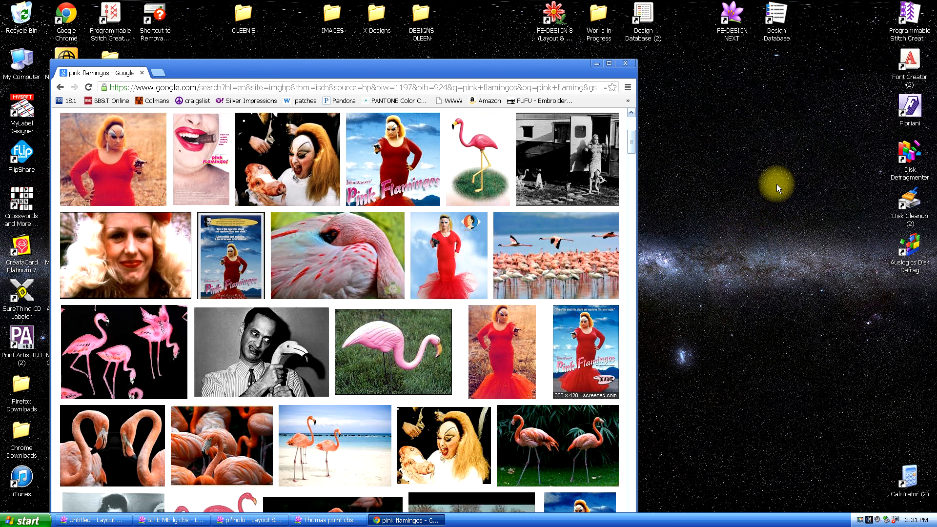
mouse_move(170, 26)
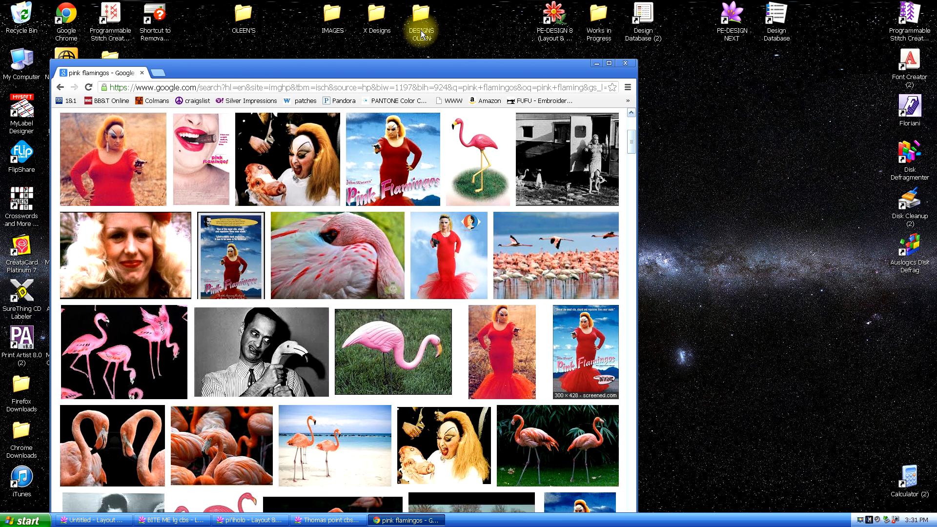
mouse_move(774, 170)
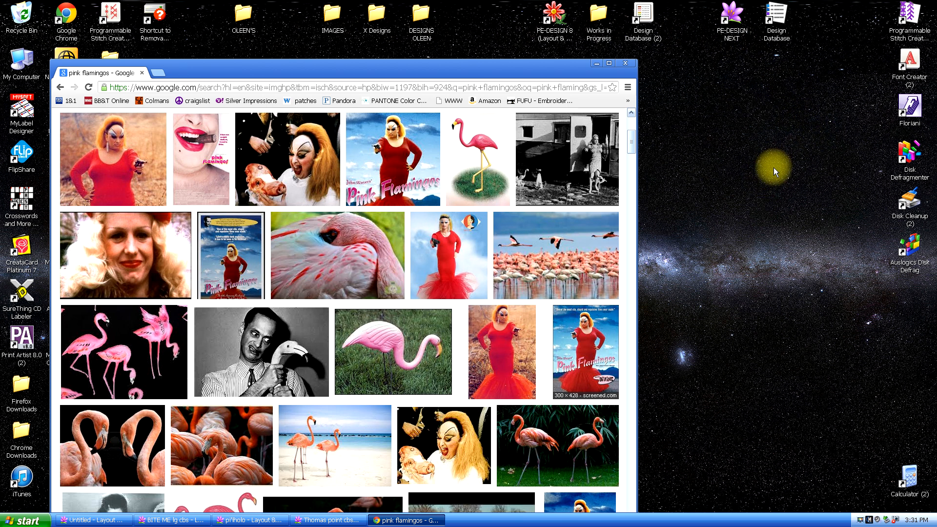
mouse_move(790, 182)
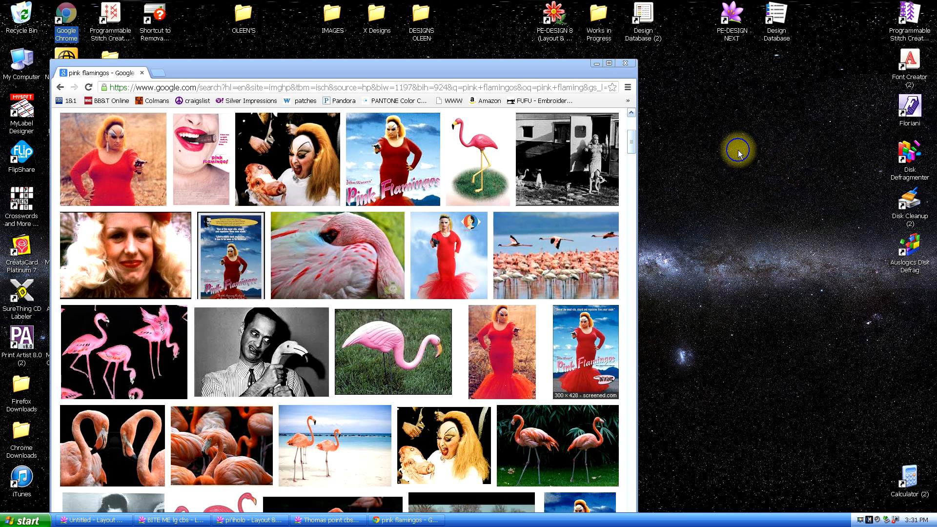
Step: Create a new desktop folder named 'temp'
right_click(737, 149)
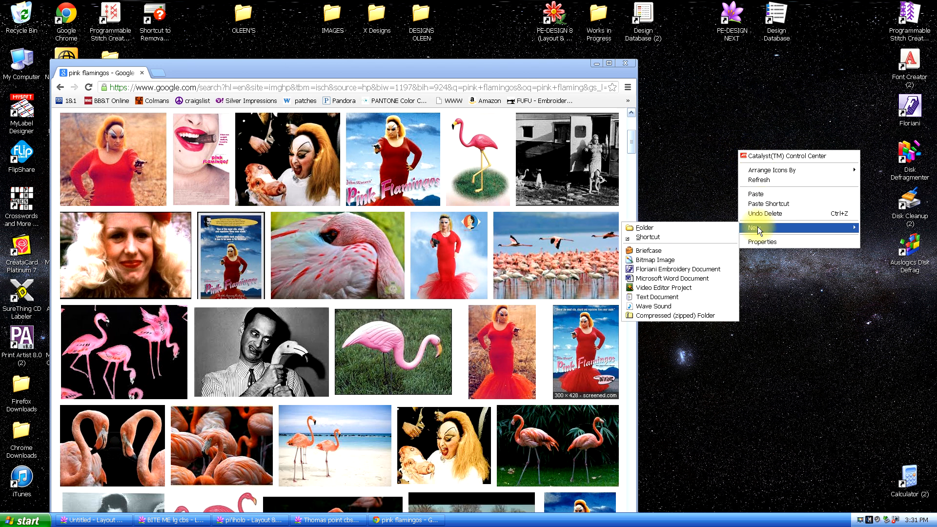
mouse_move(702, 229)
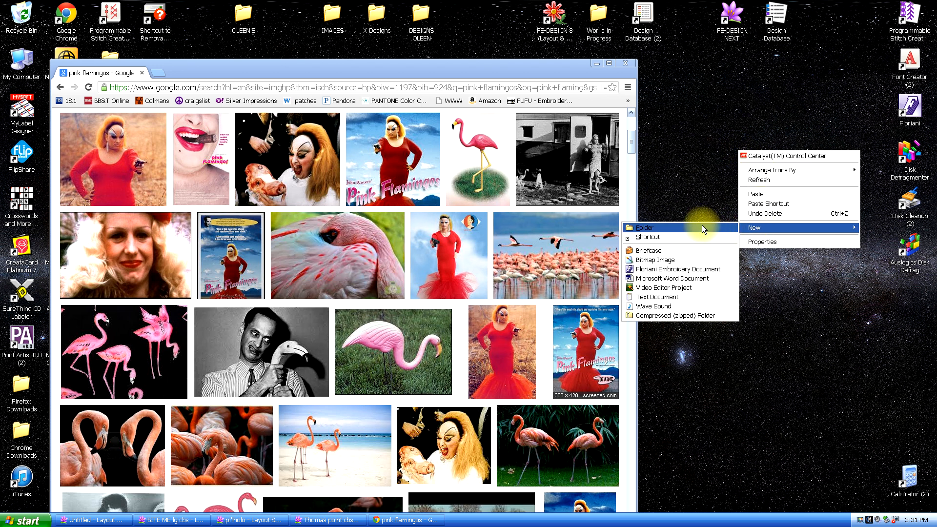
left_click(644, 228)
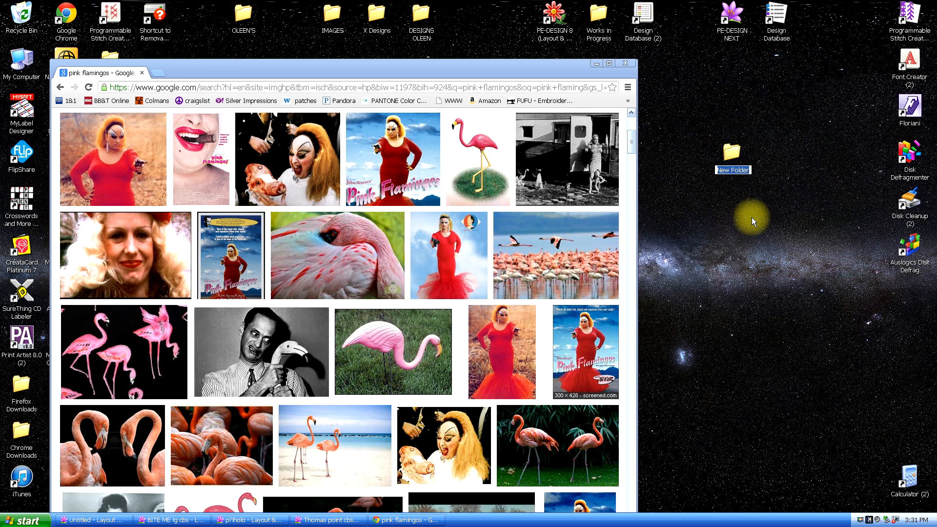
mouse_move(784, 194)
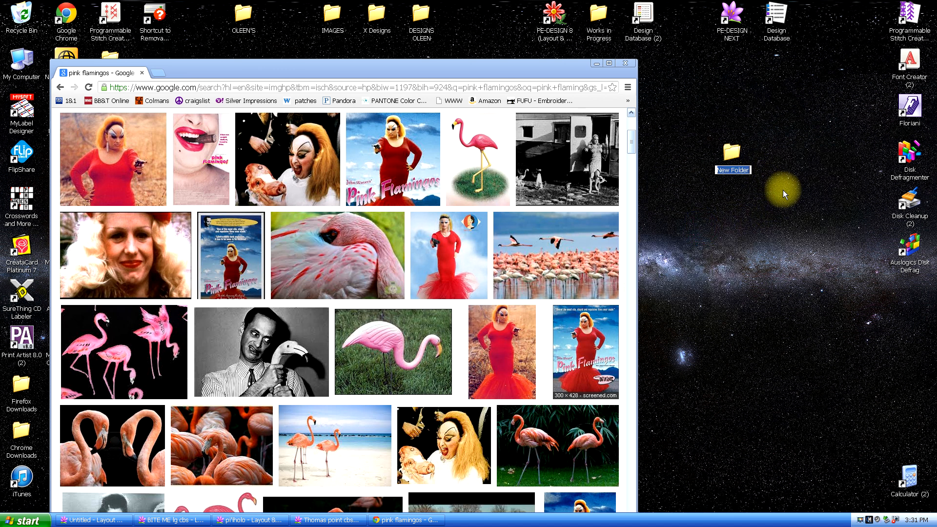
type("temp")
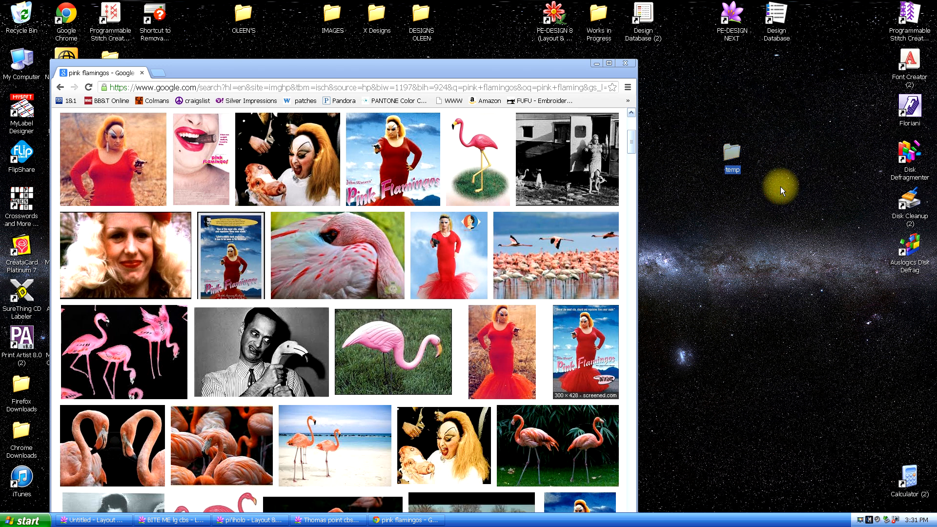
mouse_move(768, 263)
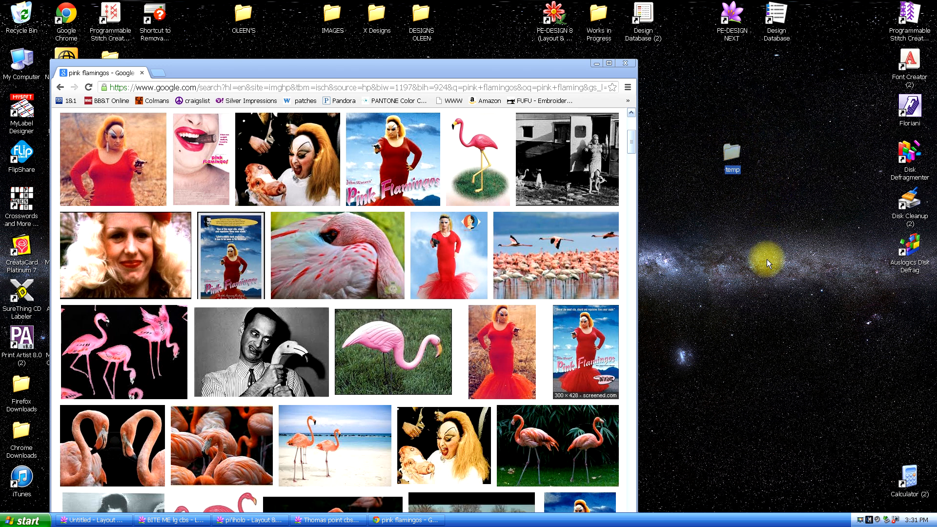
mouse_move(383, 351)
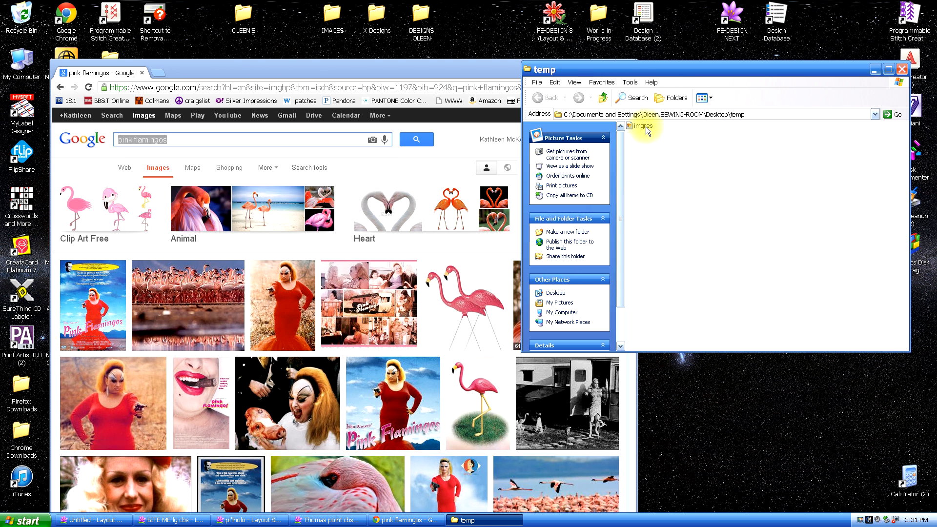
Step: Rename the saved picture to 'flamingo', then close the temp folder and the Chrome window
left_click(641, 125)
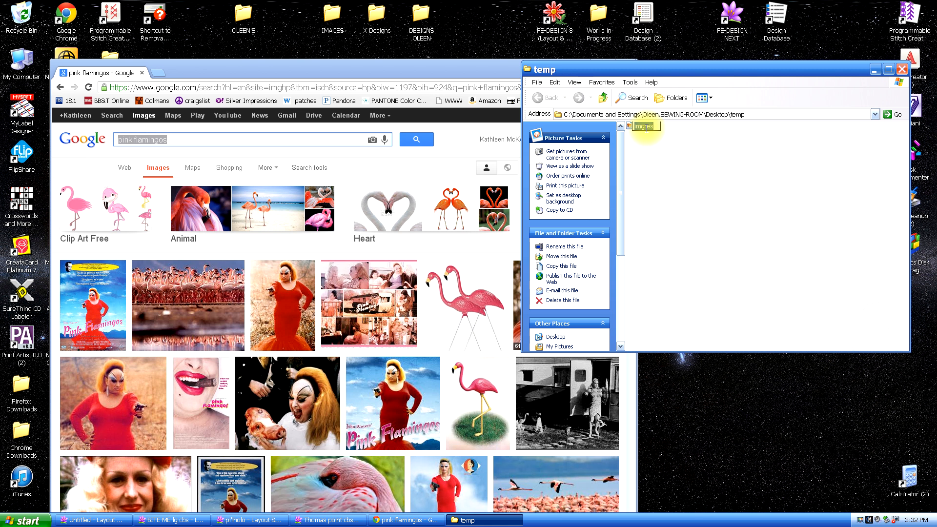
type("flamingo")
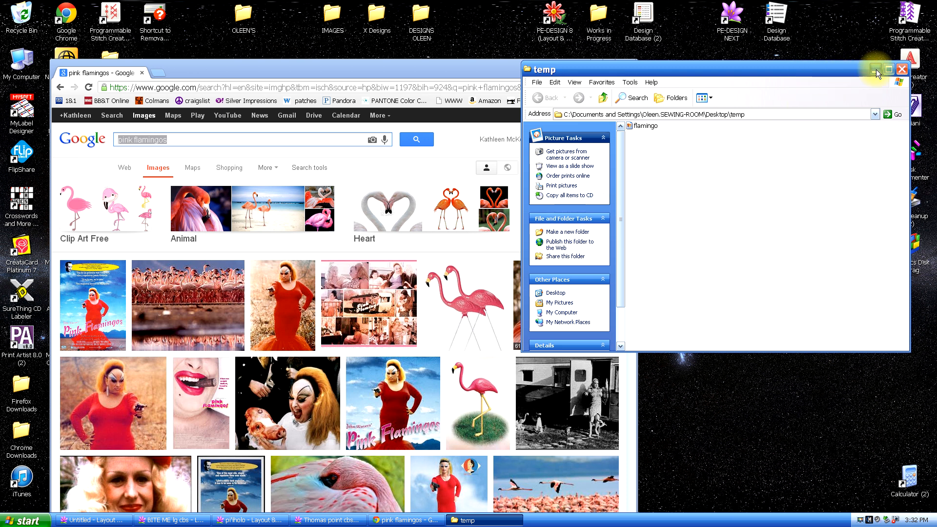
left_click(876, 69)
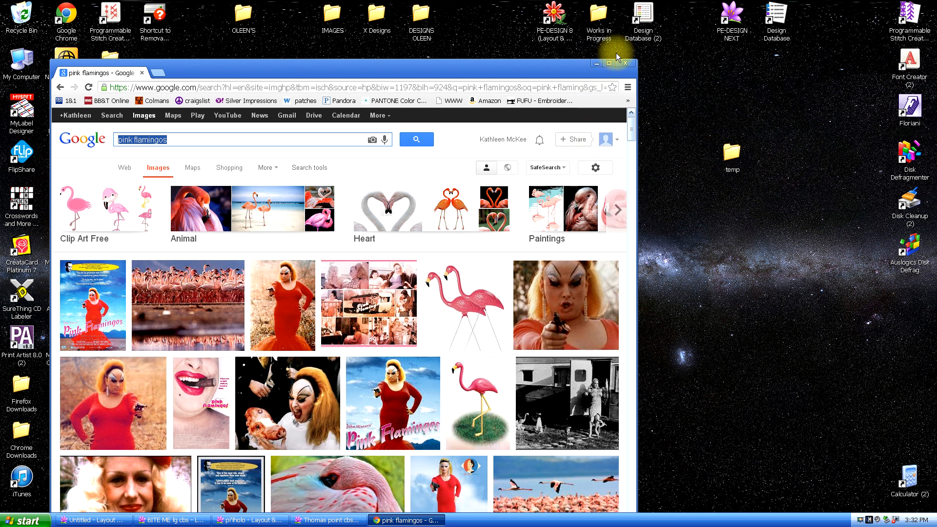
left_click(606, 57)
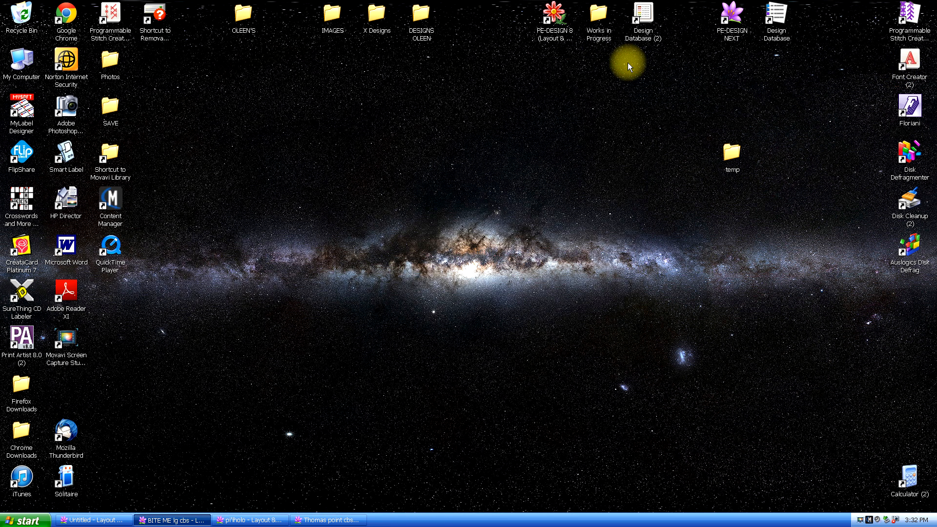
mouse_move(457, 351)
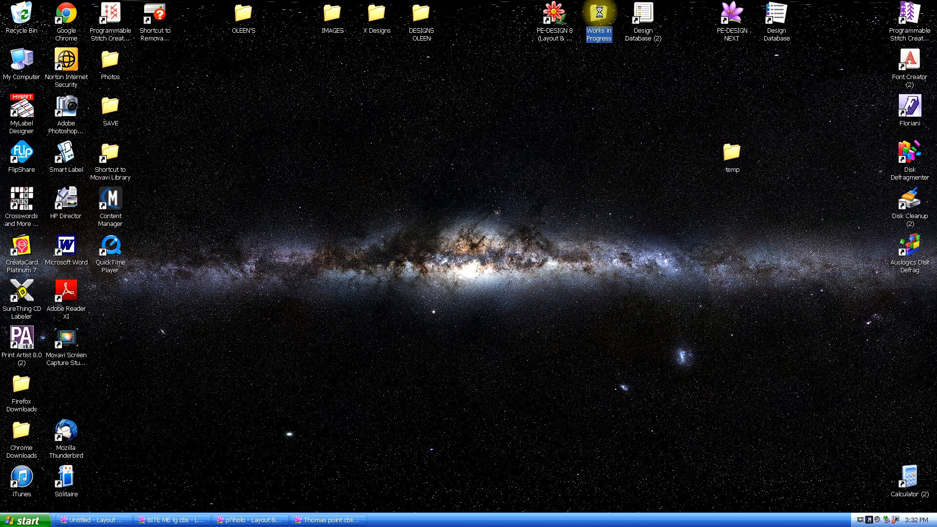
Step: Open the Works in Progress desktop folder and select the stan crab file
double_click(599, 18)
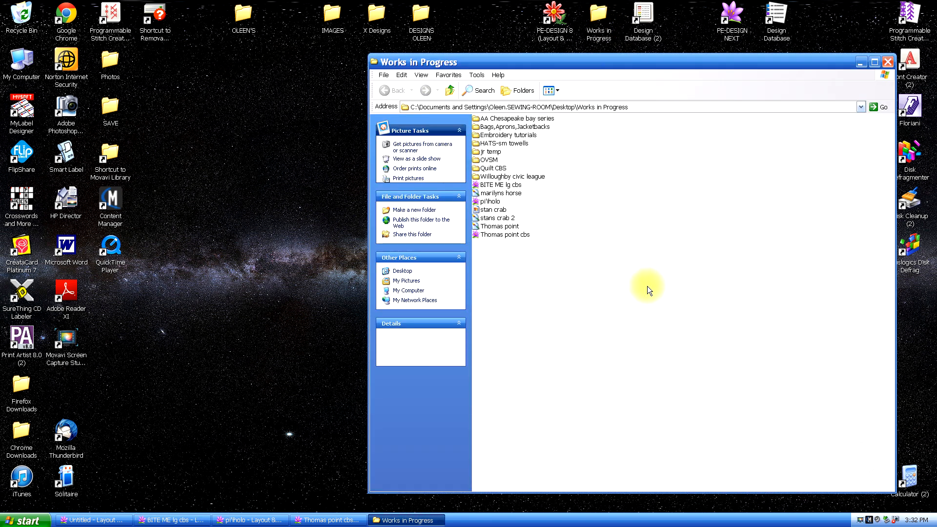
left_click(495, 210)
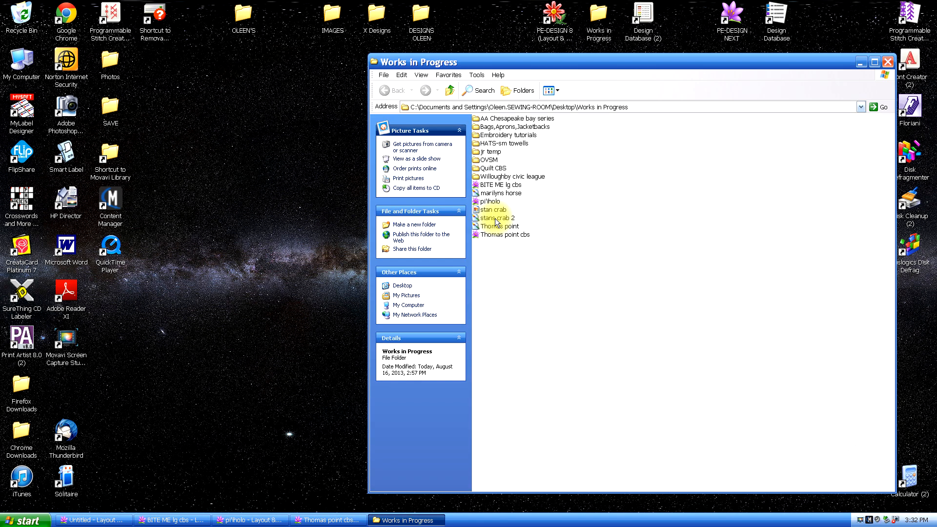
double_click(493, 217)
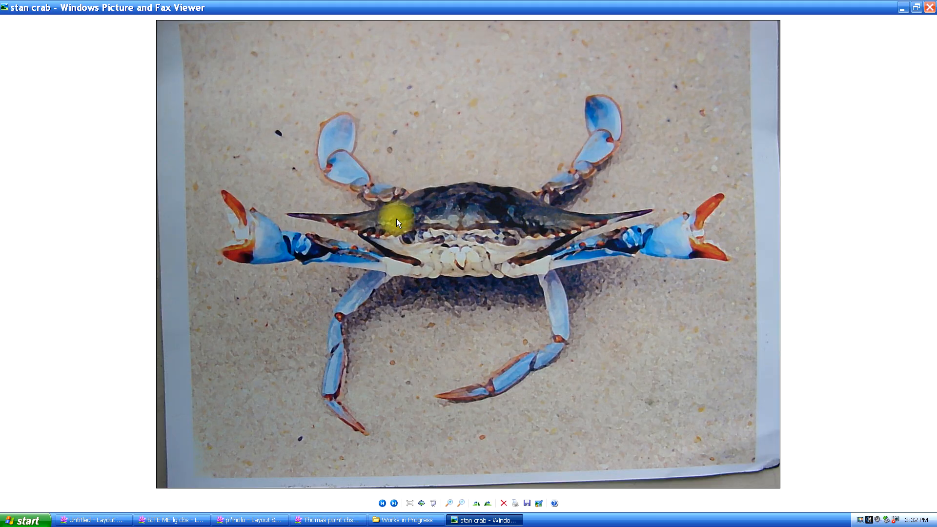
mouse_move(648, 257)
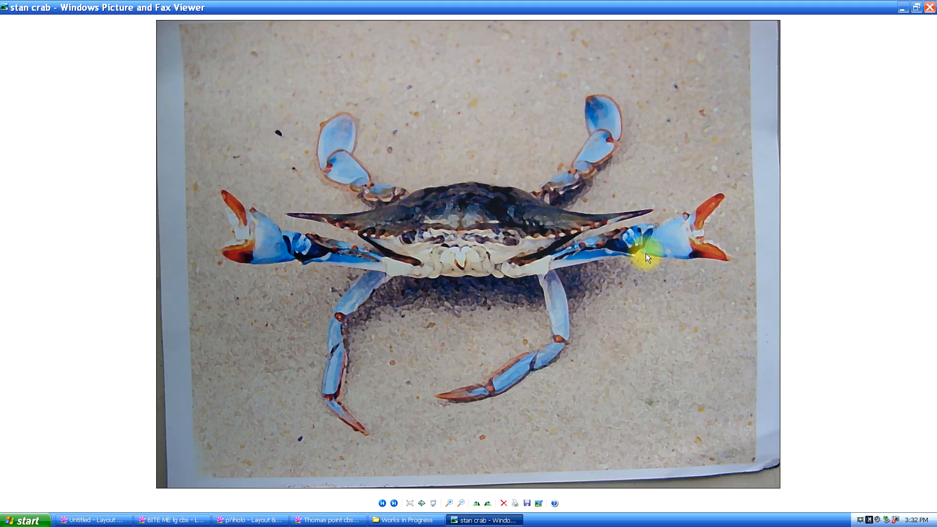
mouse_move(603, 268)
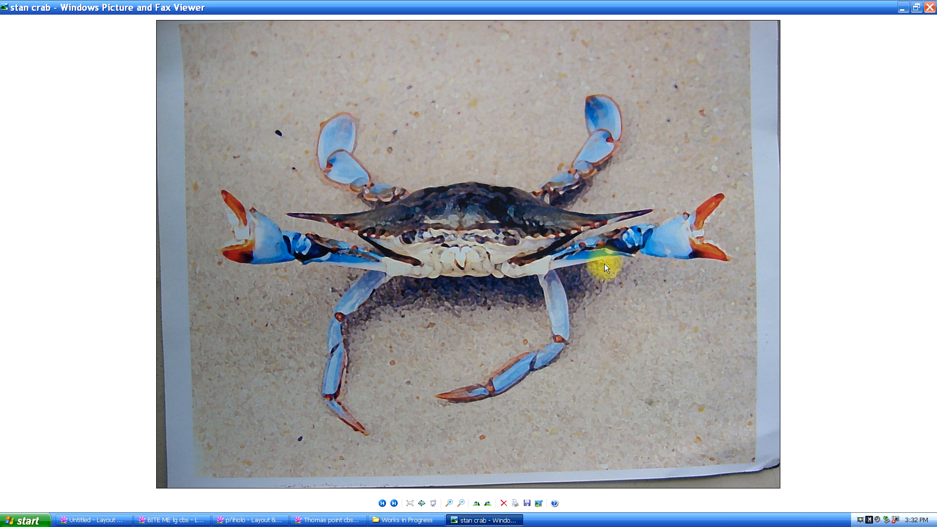
mouse_move(359, 245)
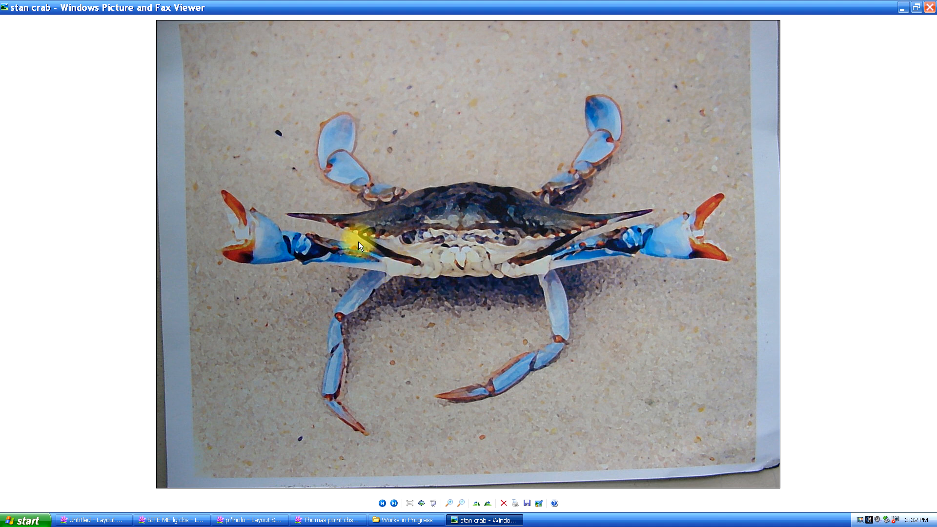
mouse_move(382, 267)
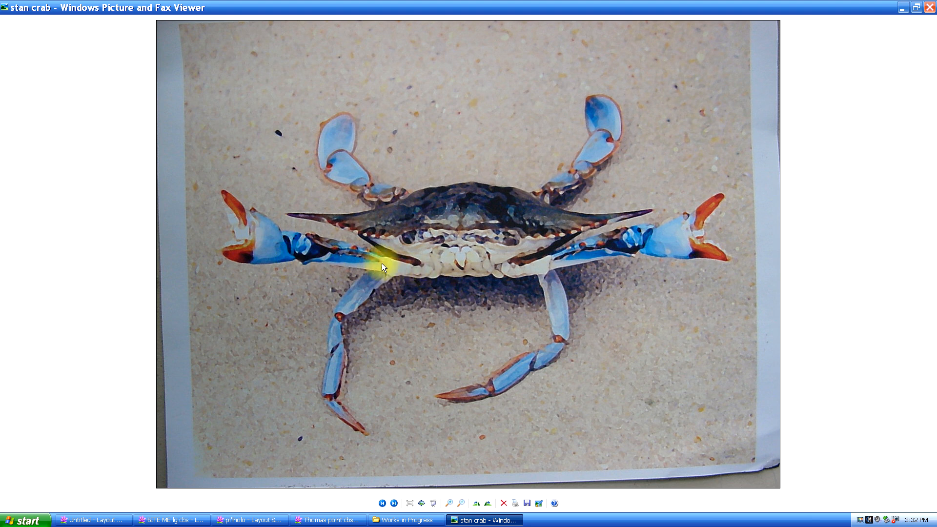
mouse_move(403, 284)
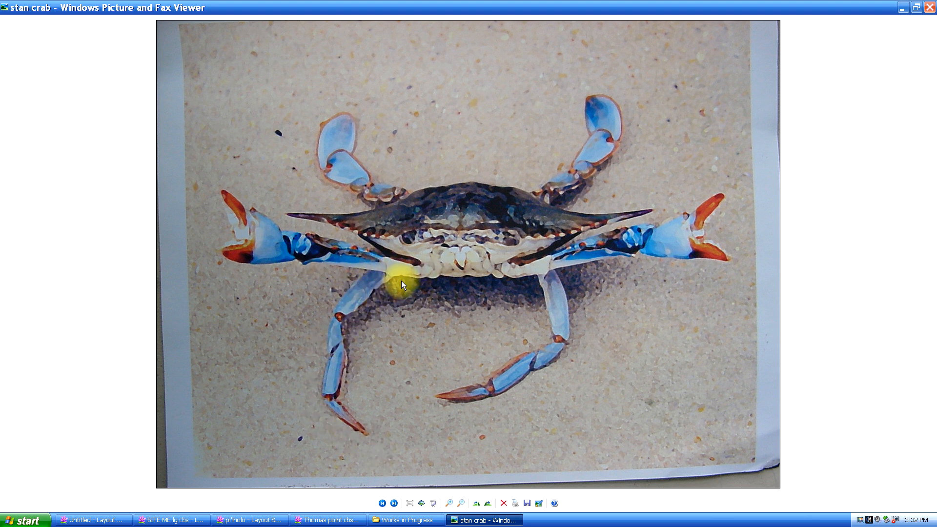
mouse_move(488, 240)
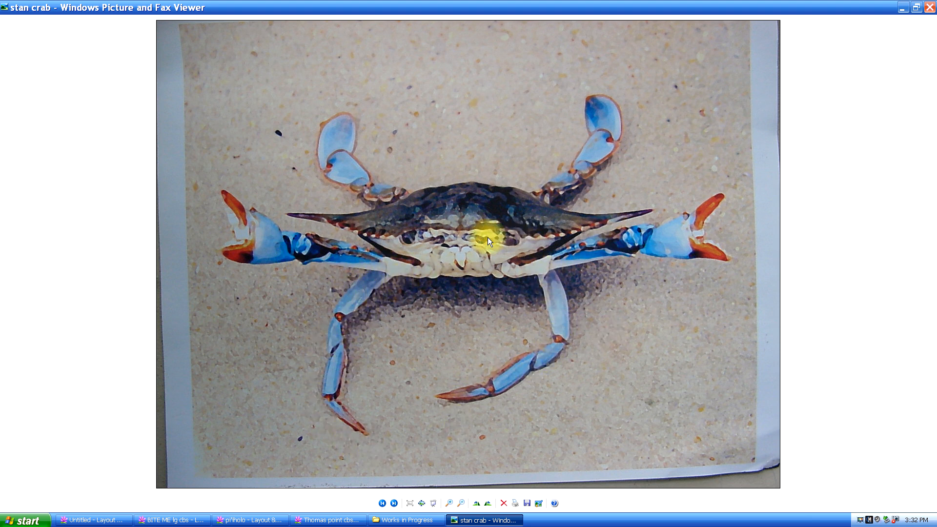
mouse_move(332, 376)
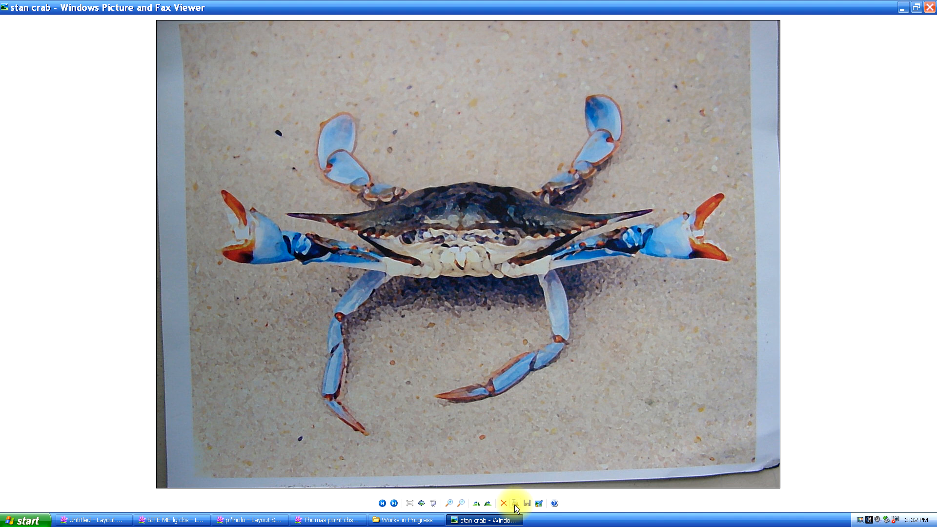
mouse_move(831, 21)
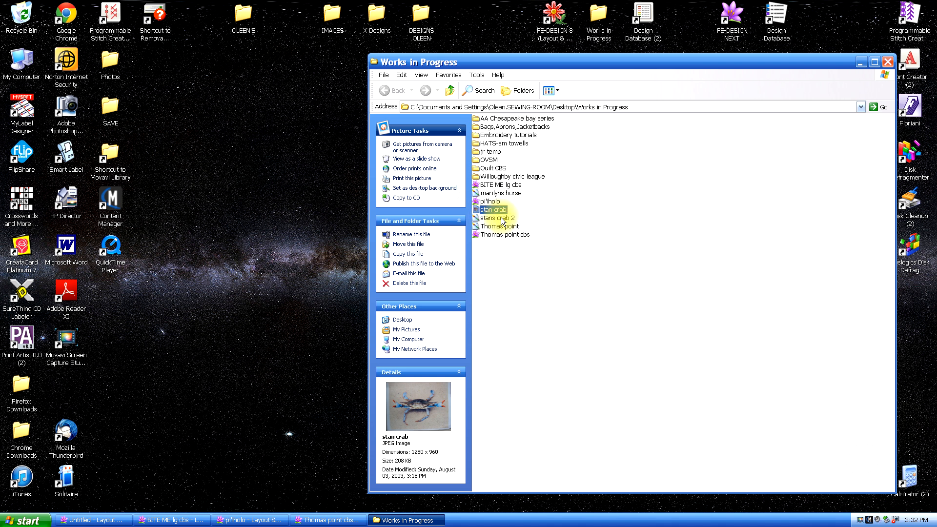
double_click(497, 218)
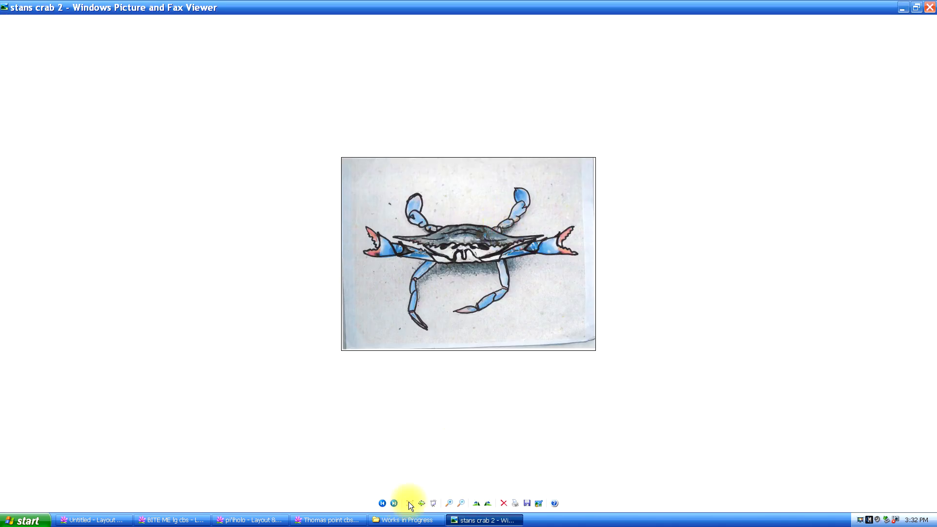
left_click(448, 503)
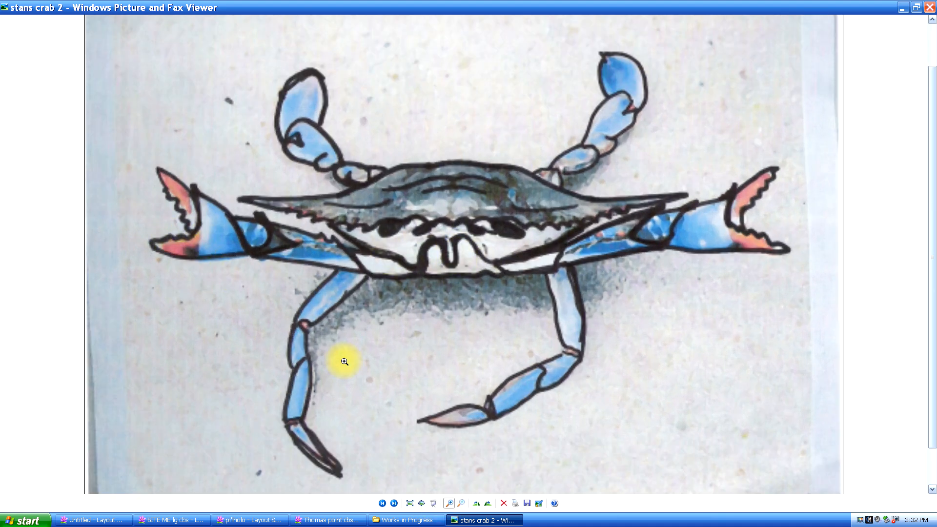
mouse_move(354, 202)
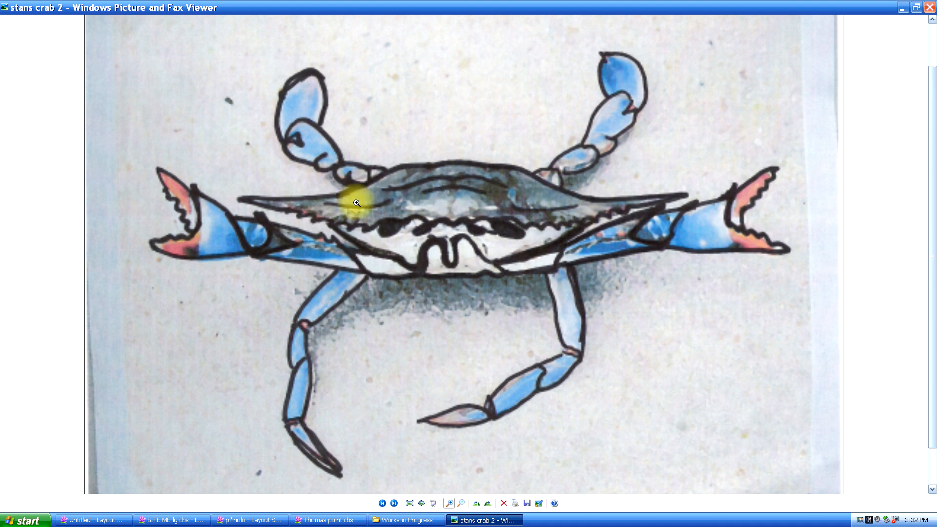
mouse_move(347, 174)
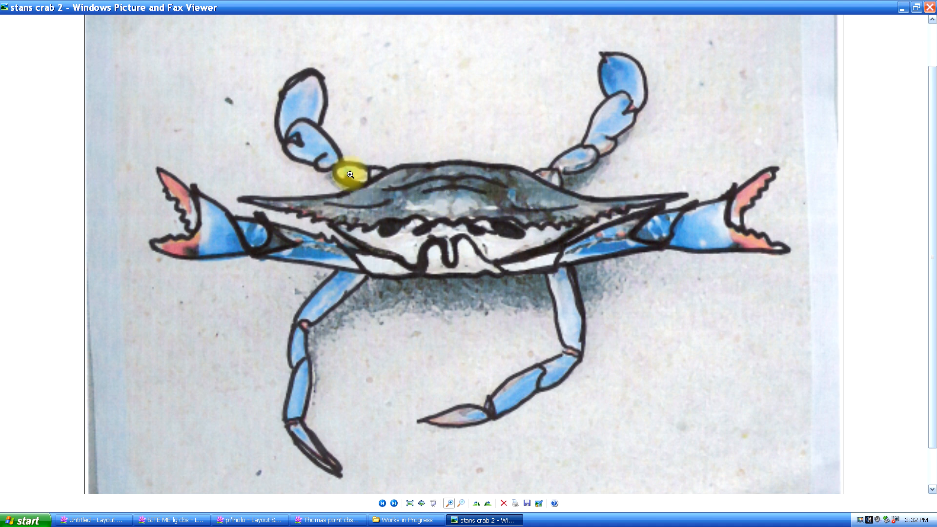
mouse_move(284, 420)
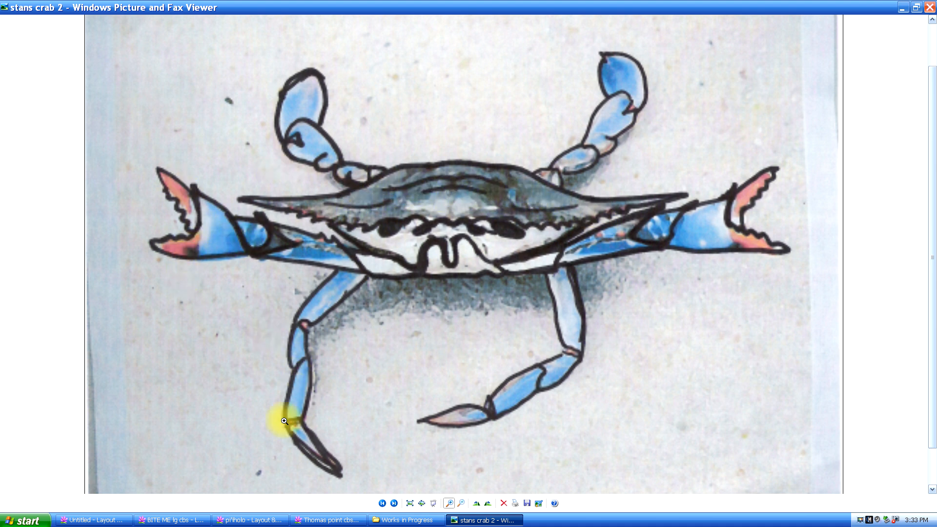
mouse_move(435, 236)
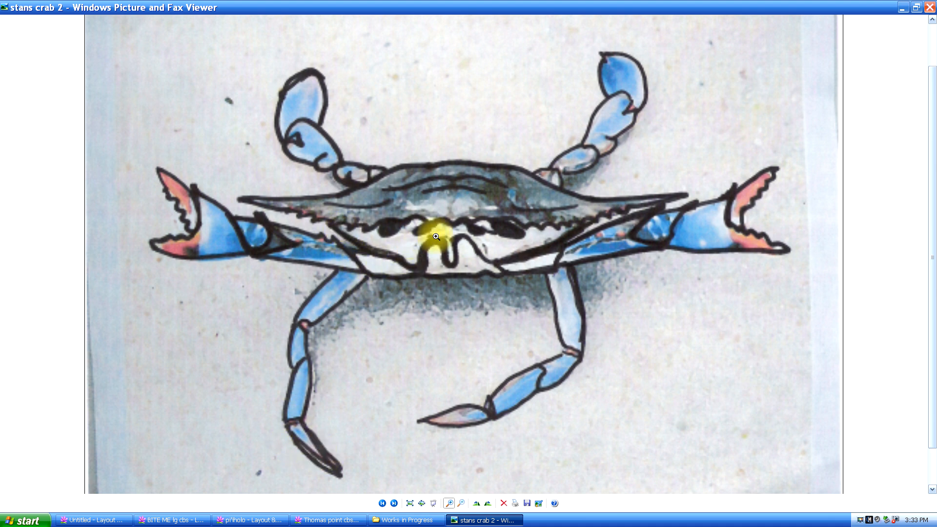
mouse_move(695, 203)
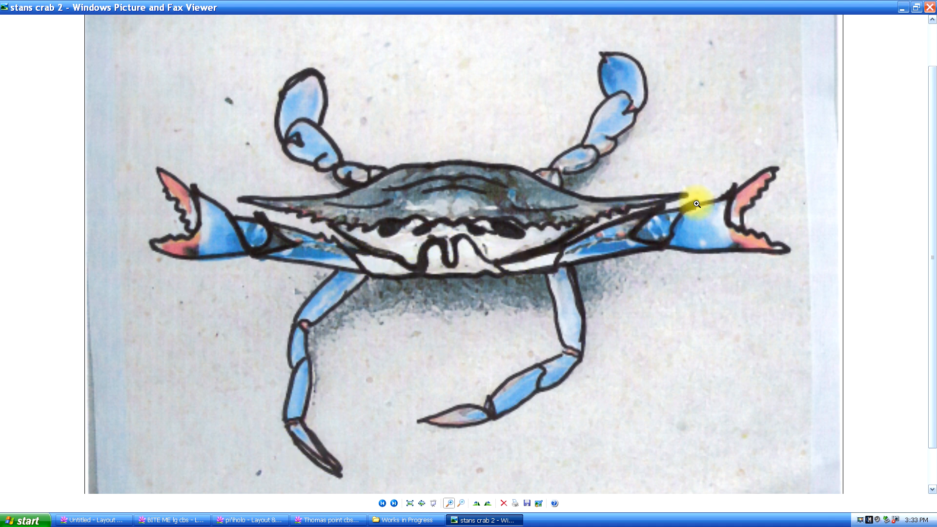
mouse_move(737, 293)
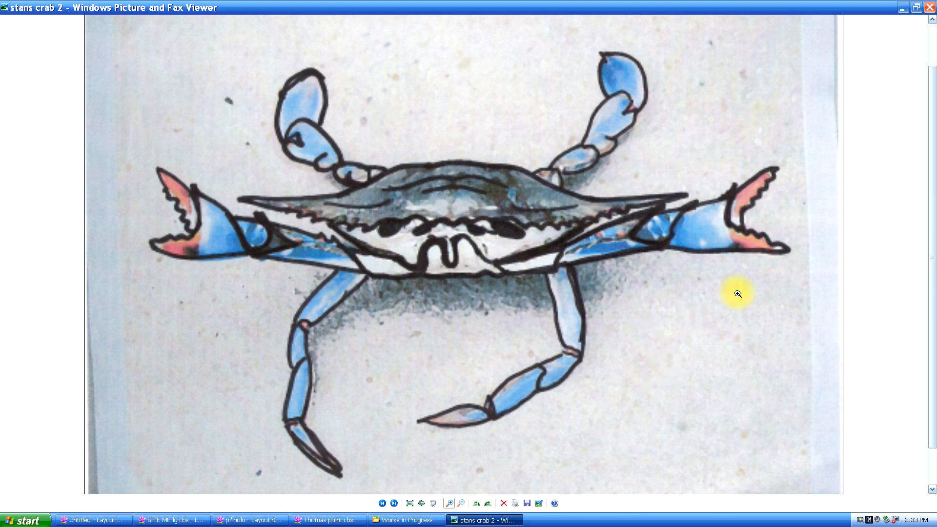
mouse_move(931, 10)
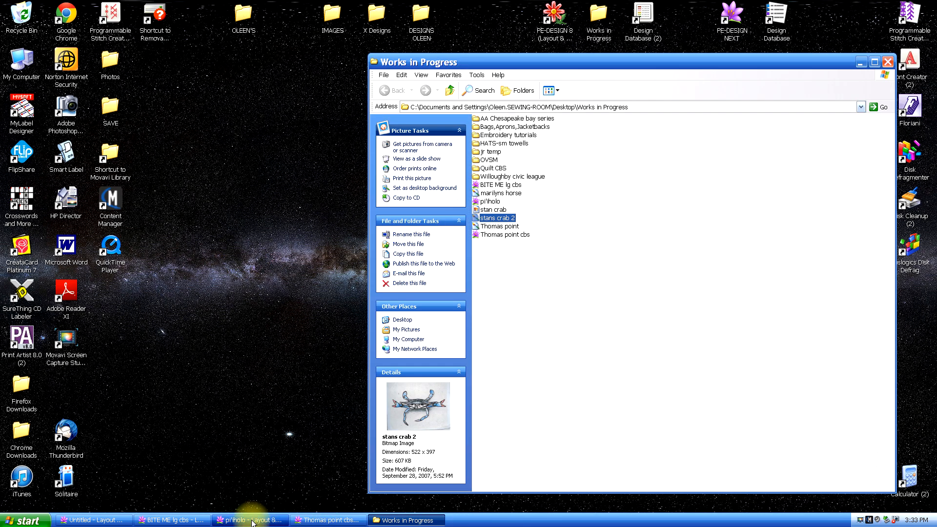
Step: Show the BITE ME crab design and run its stitch-out preview
left_click(171, 519)
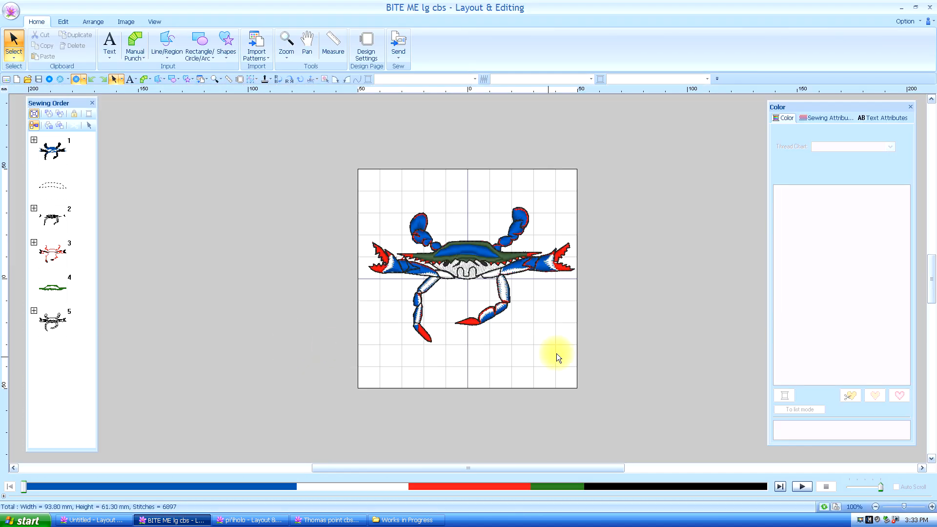
left_click(801, 486)
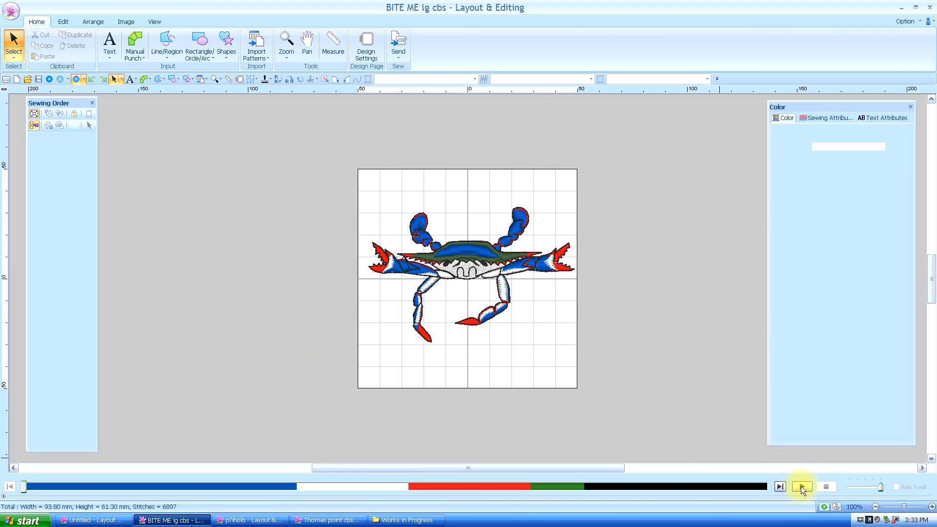
left_click(801, 485)
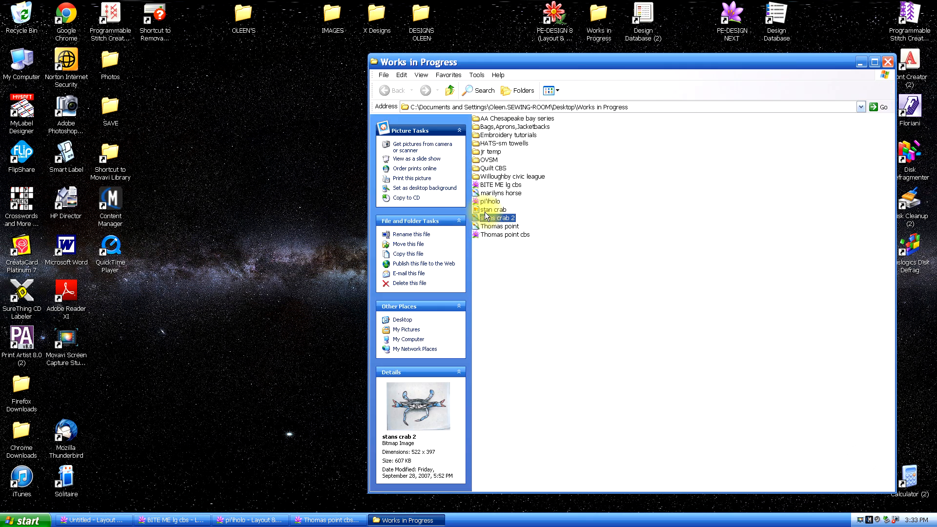
double_click(501, 192)
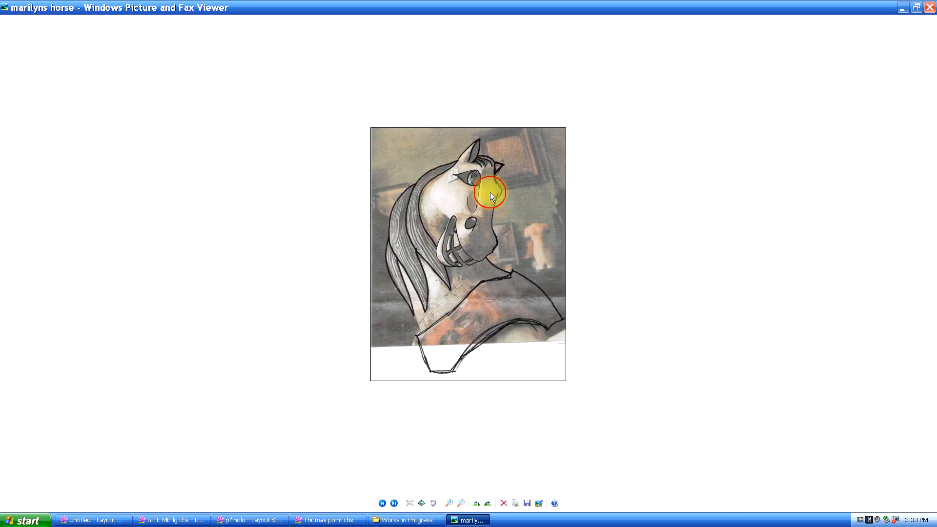
mouse_move(533, 327)
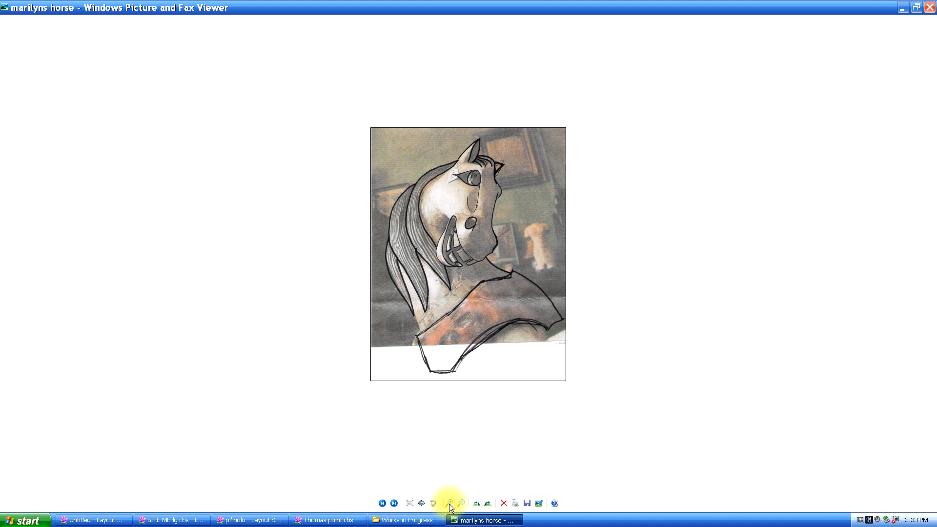
left_click(450, 502)
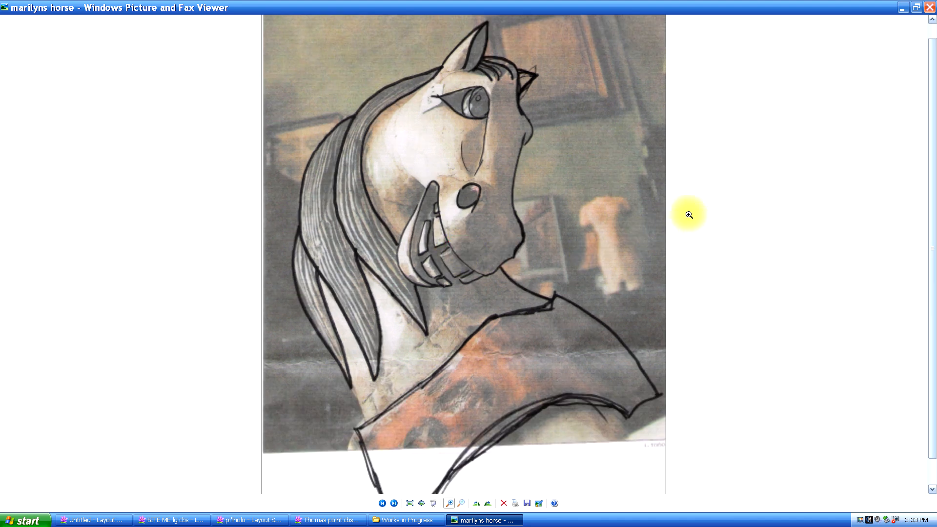
mouse_move(635, 263)
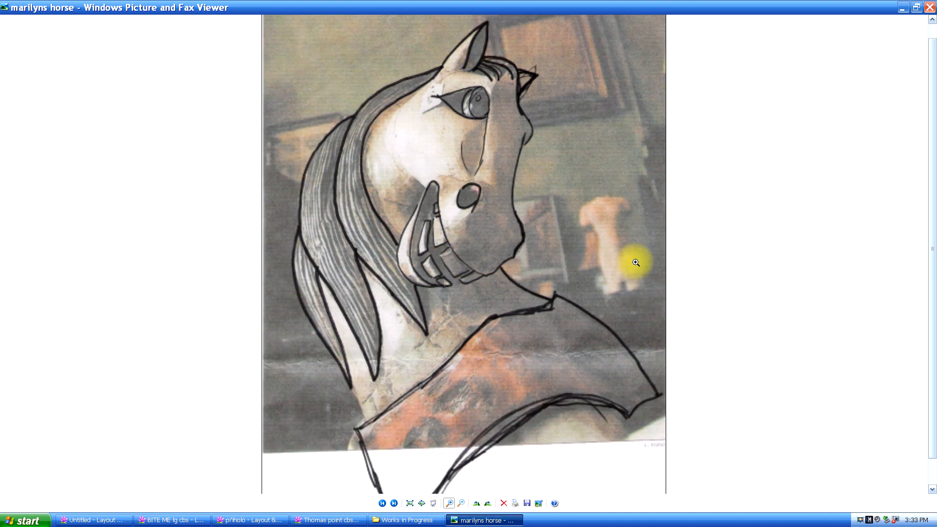
mouse_move(582, 274)
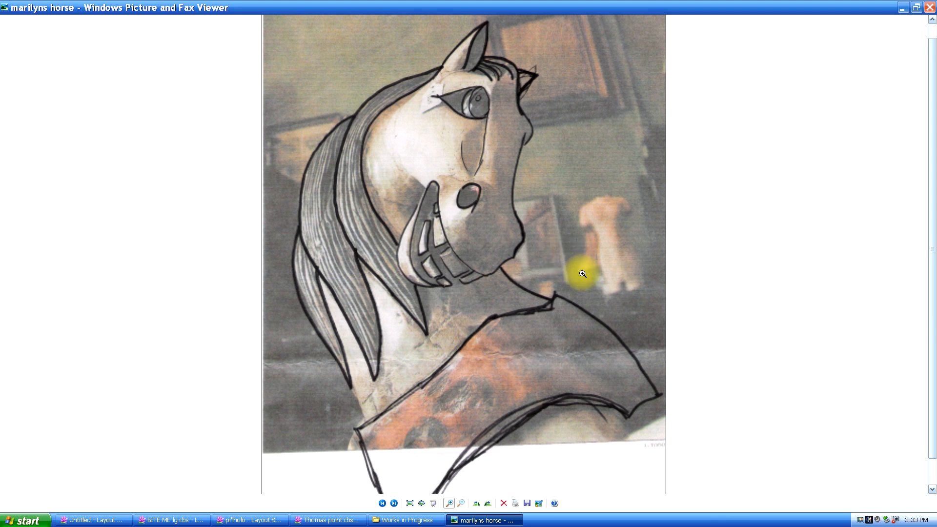
mouse_move(659, 397)
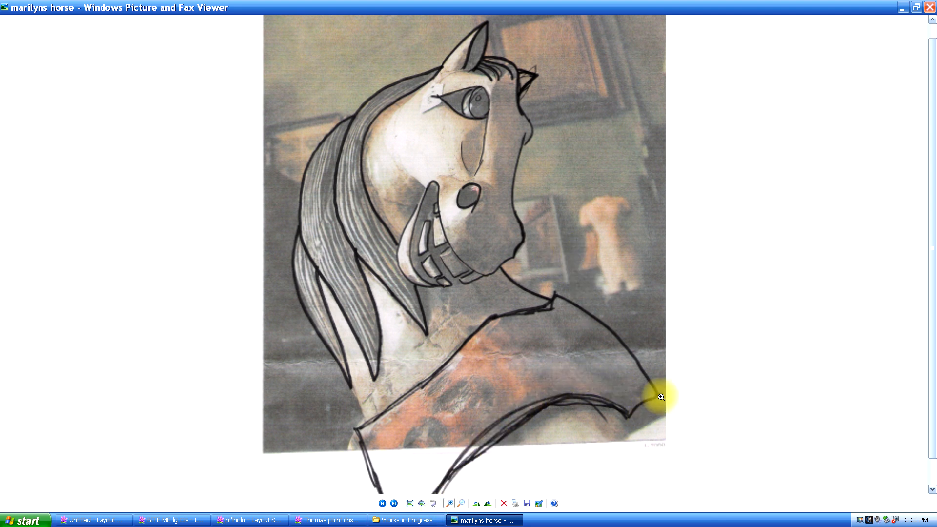
mouse_move(410, 53)
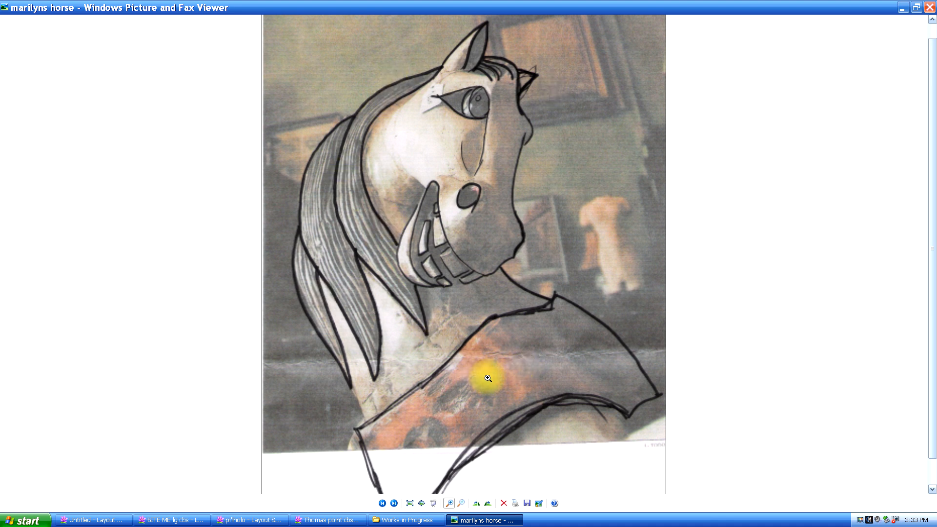
mouse_move(874, 78)
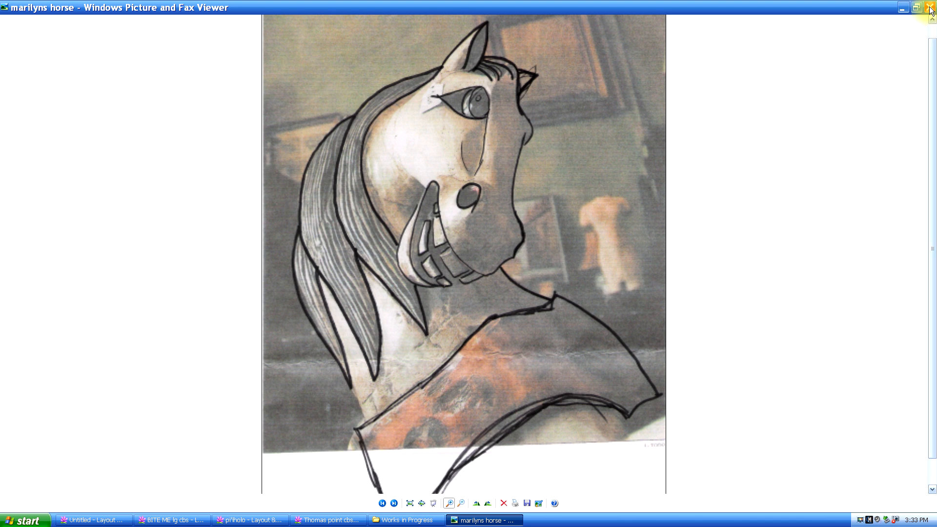
left_click(929, 8)
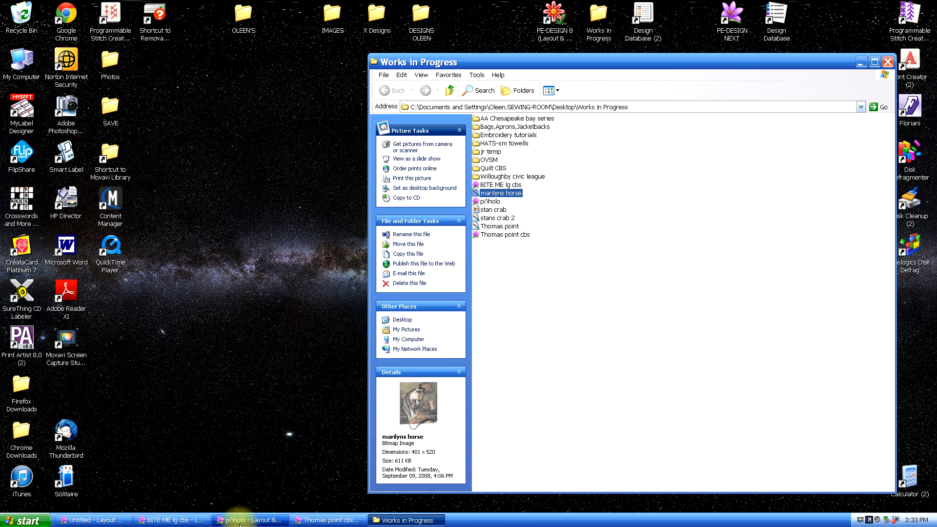
left_click(248, 519)
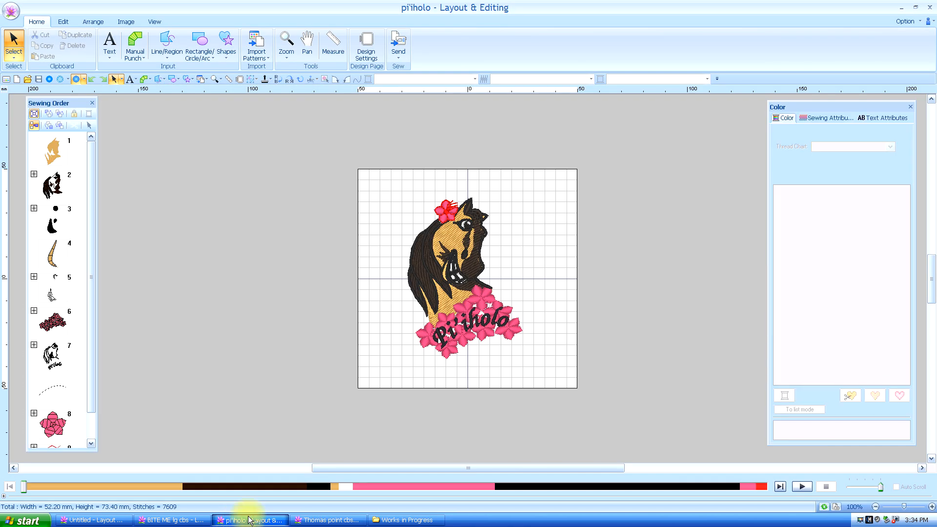
left_click(285, 43)
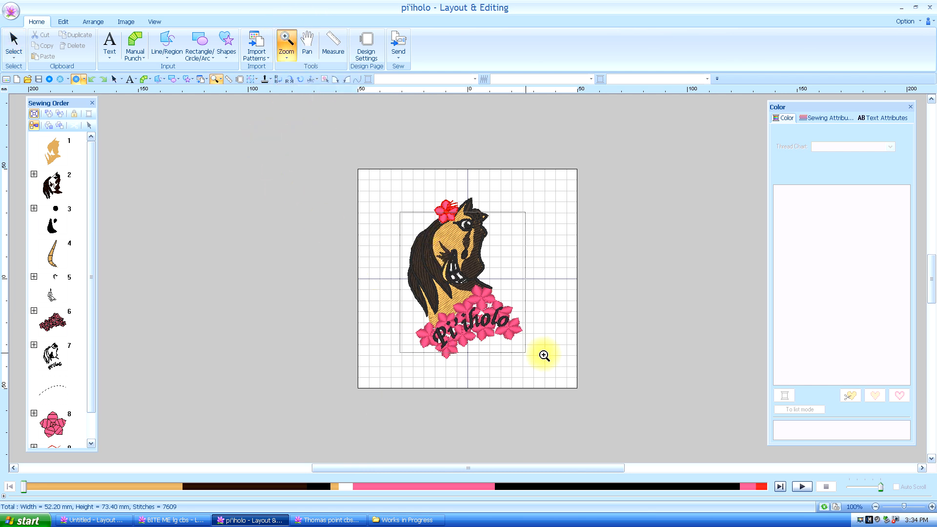
left_click(542, 354)
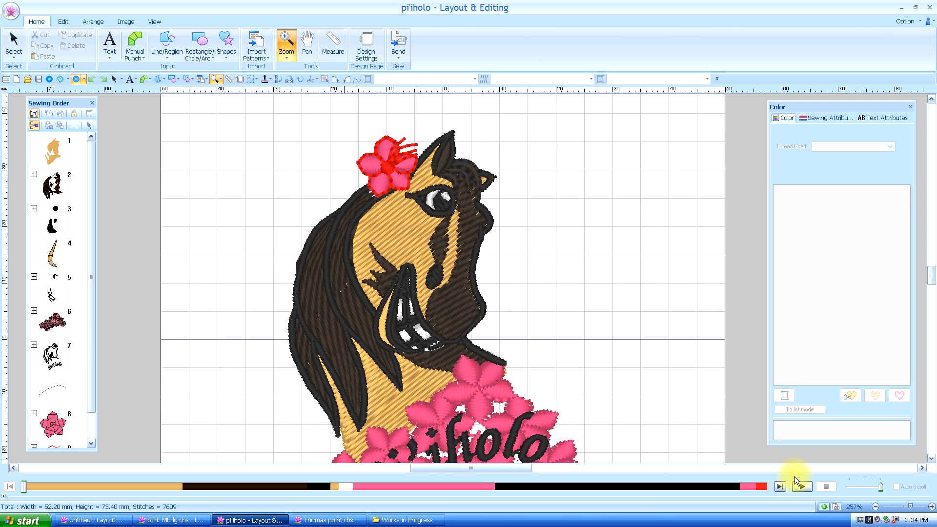
left_click(778, 486)
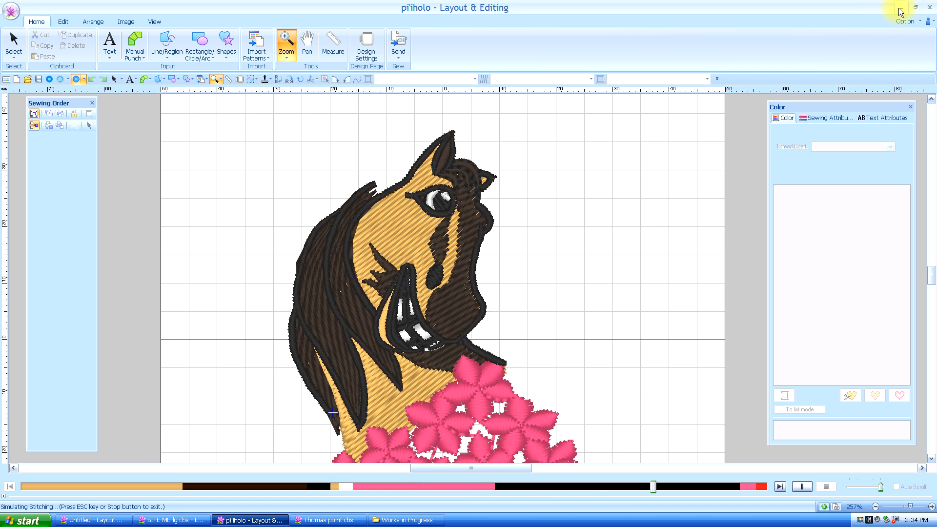
left_click(405, 519)
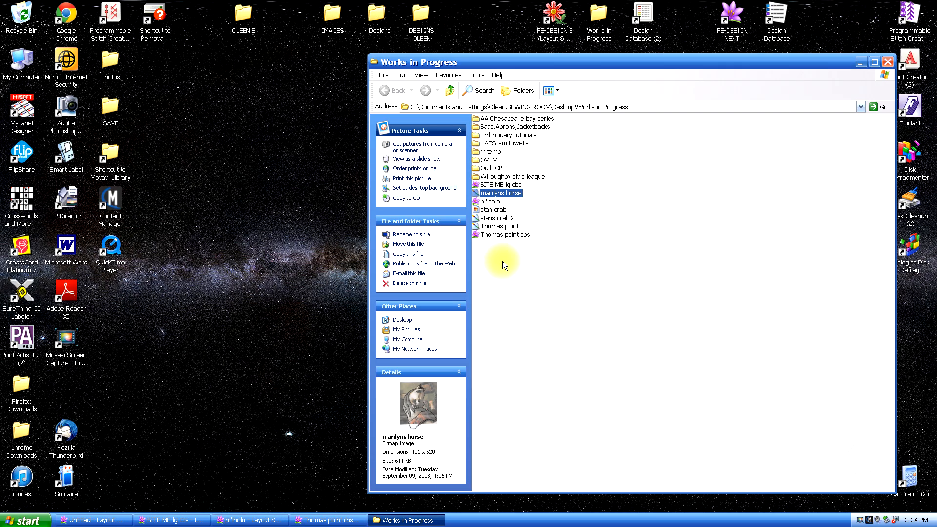
mouse_move(498, 226)
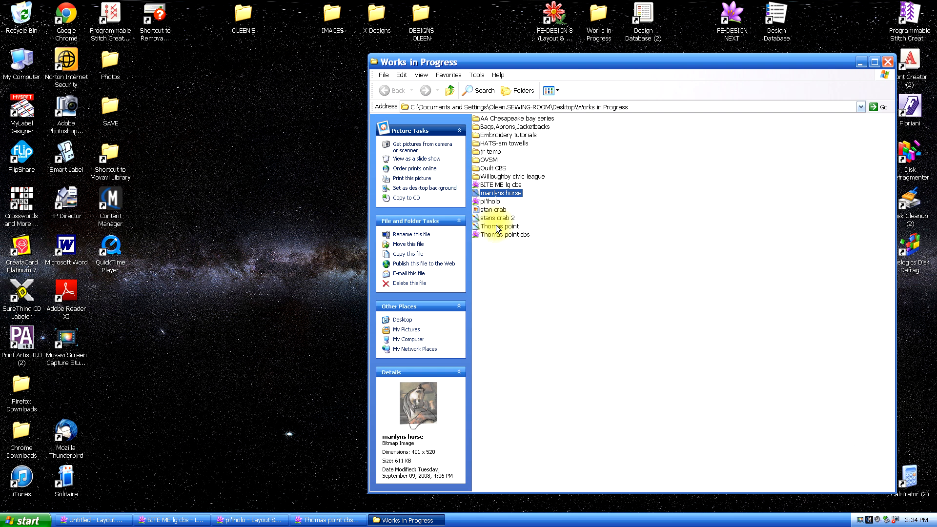
Step: View the Thomas point lighthouse photo in Picture and Fax Viewer, then close it
double_click(498, 226)
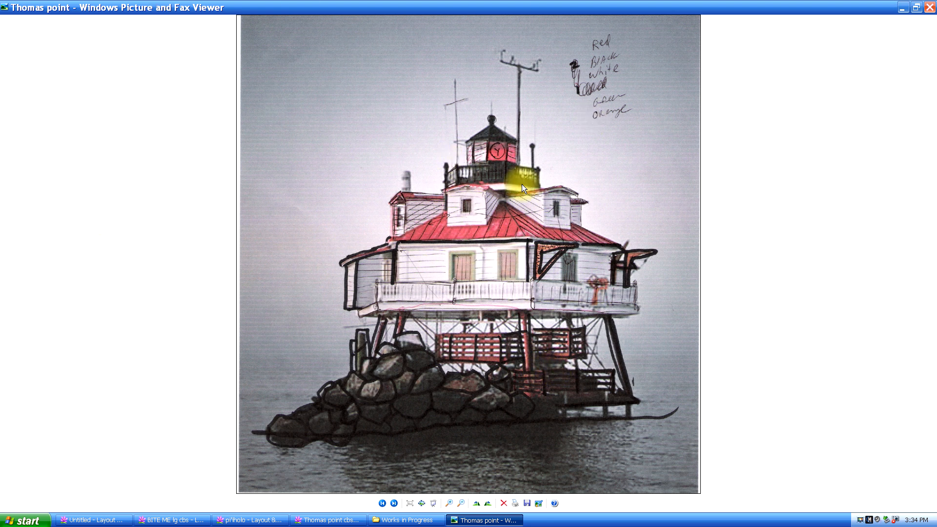
mouse_move(630, 209)
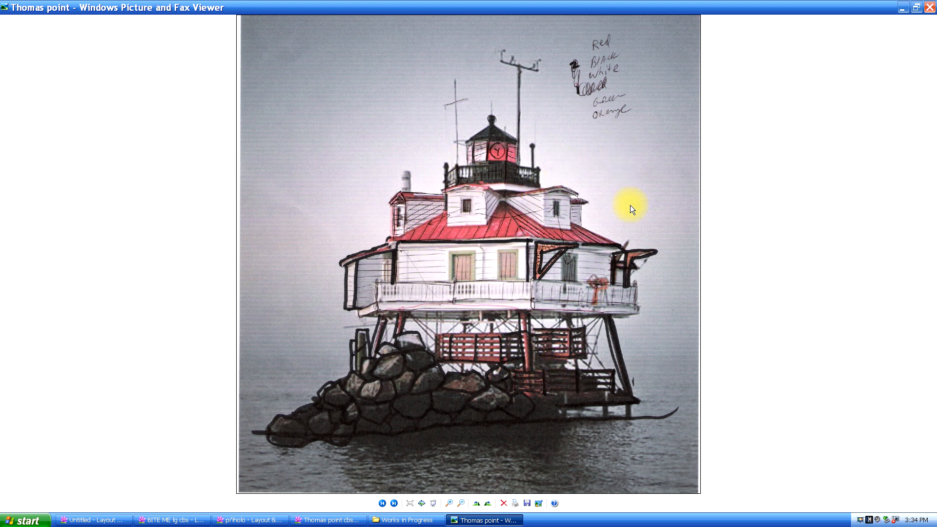
mouse_move(623, 204)
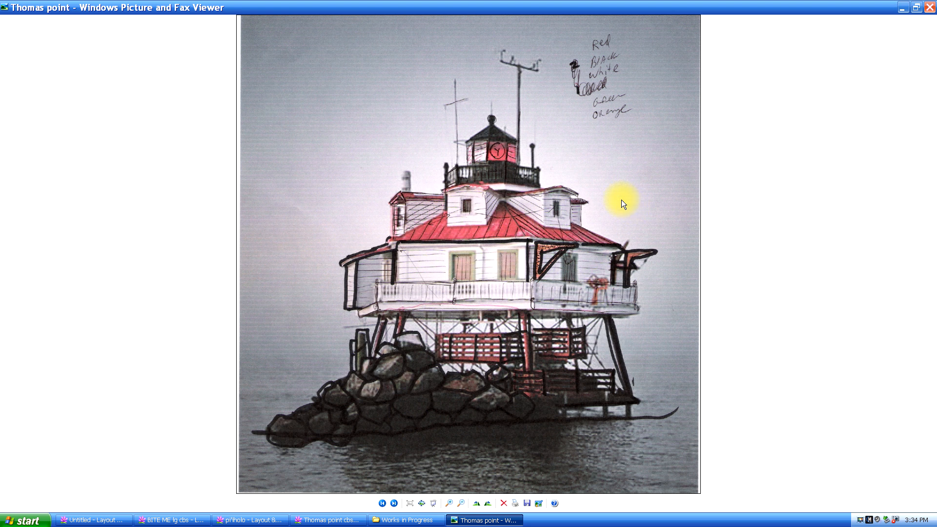
mouse_move(402, 455)
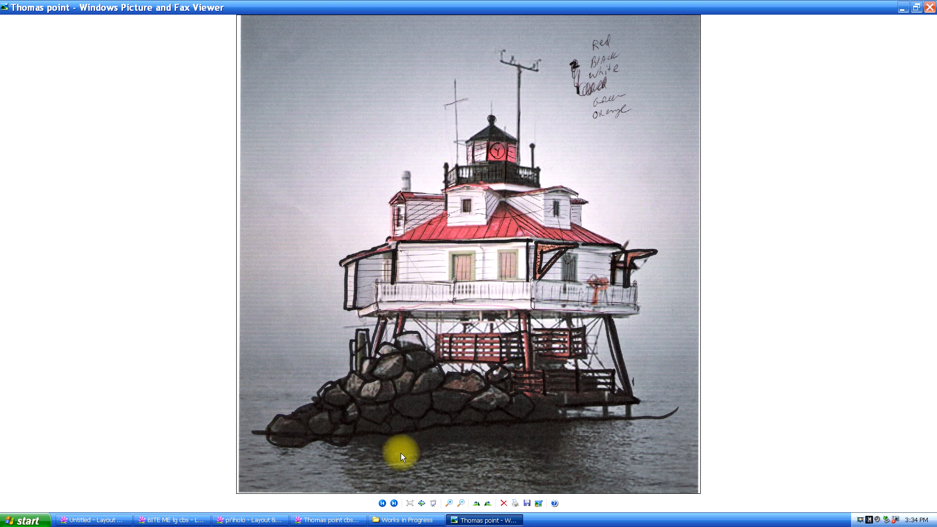
mouse_move(604, 307)
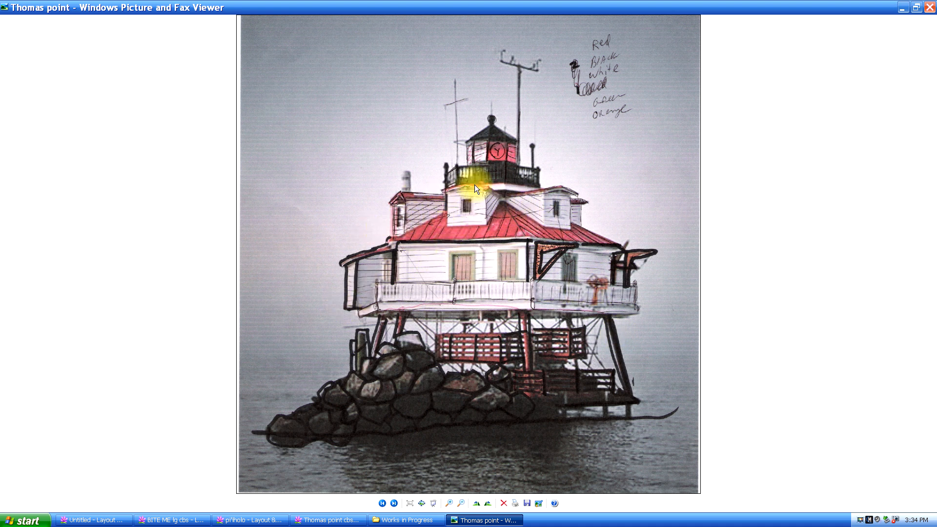
mouse_move(520, 188)
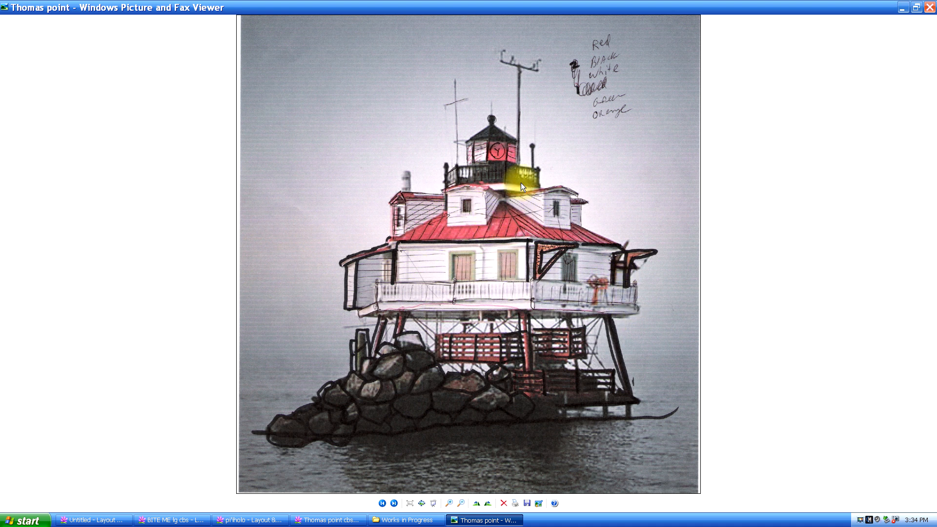
mouse_move(608, 68)
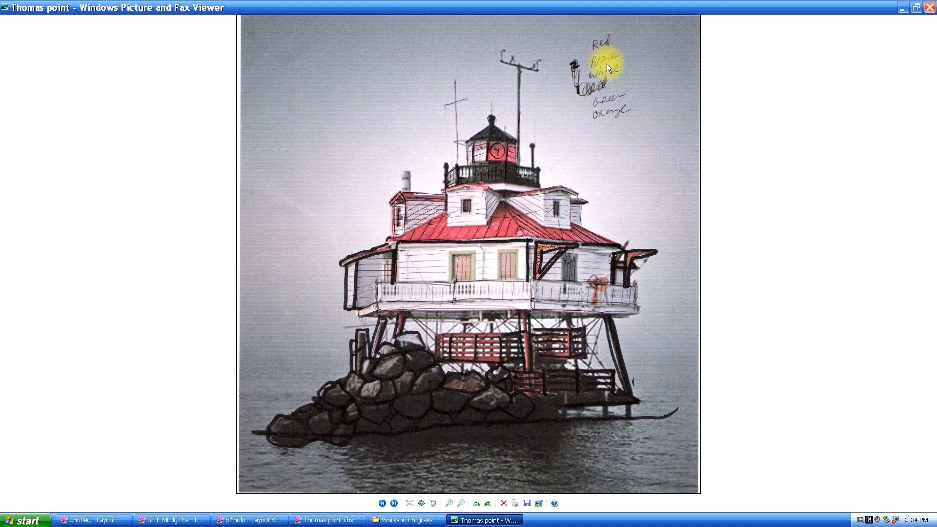
mouse_move(615, 122)
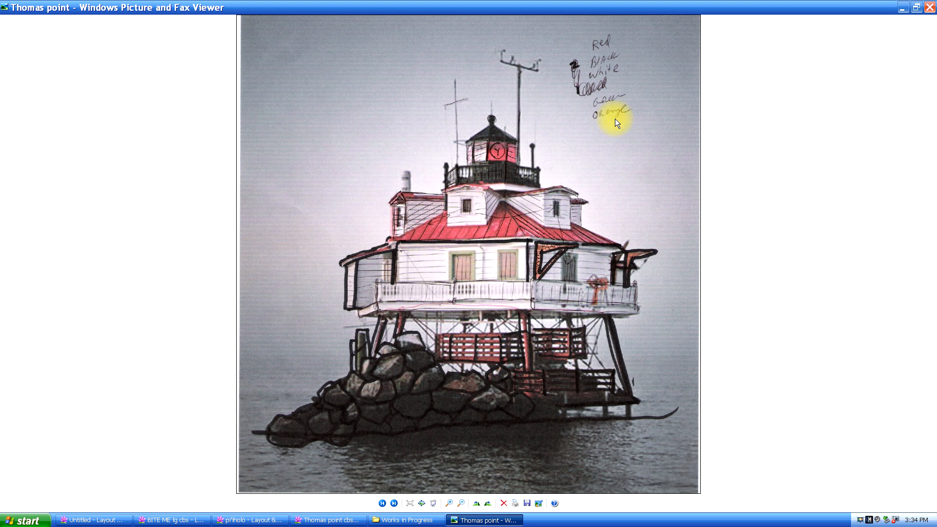
mouse_move(603, 436)
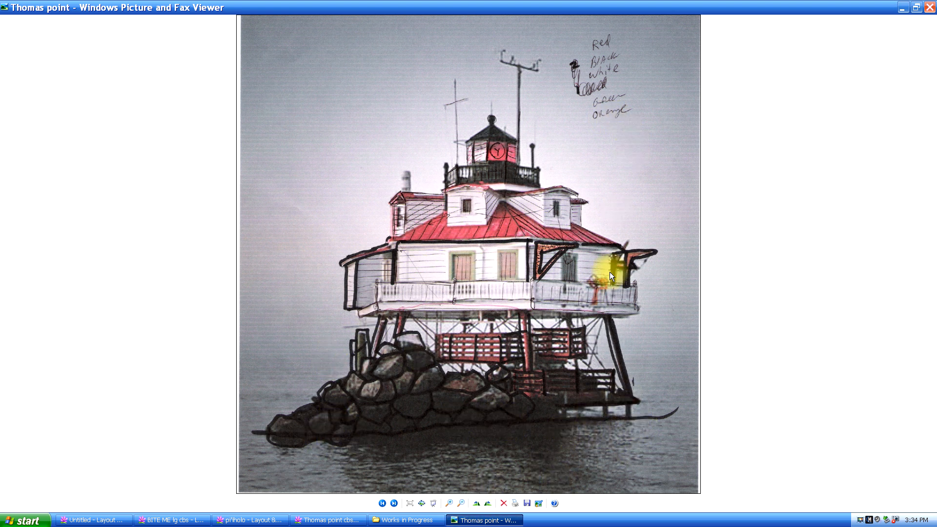
left_click(929, 7)
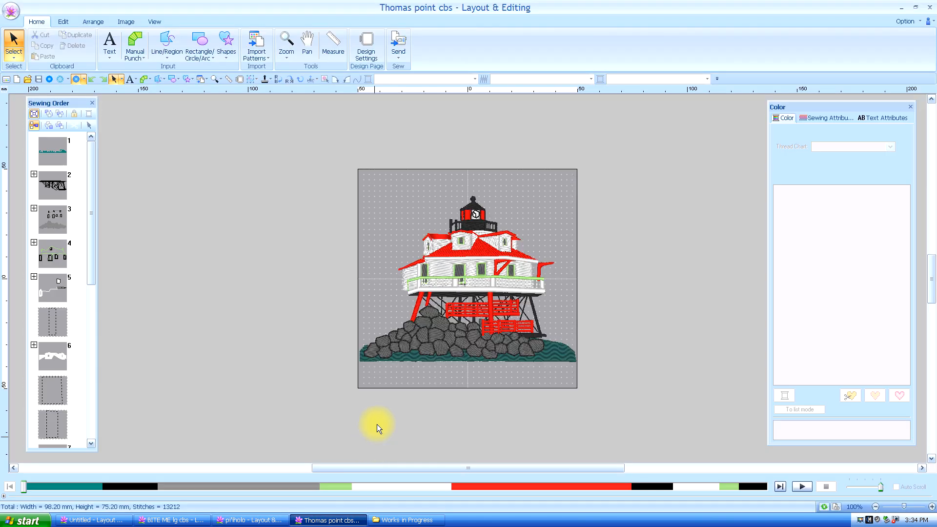
Step: Restore the Untitled Layout & Editing window from the taskbar
left_click(801, 486)
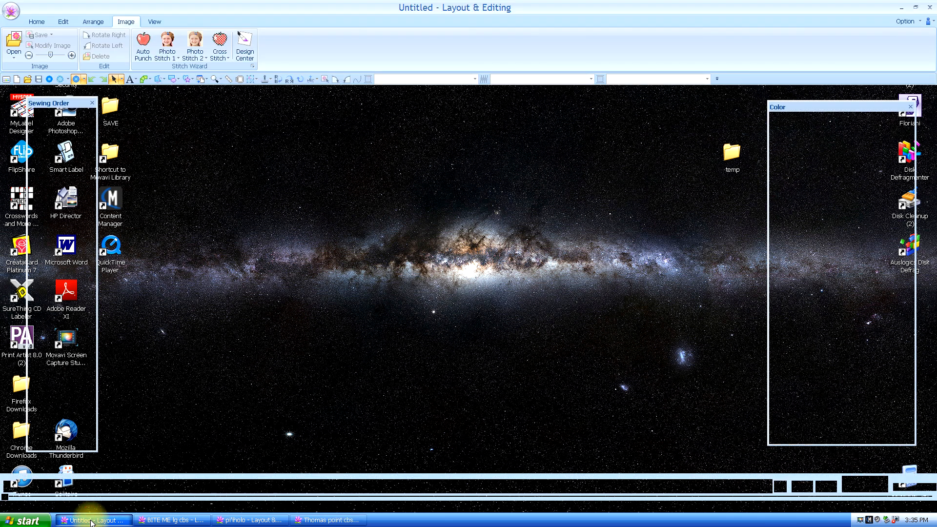
Step: Import the flamingo image file from the temp folder onto the blank design page
left_click(92, 519)
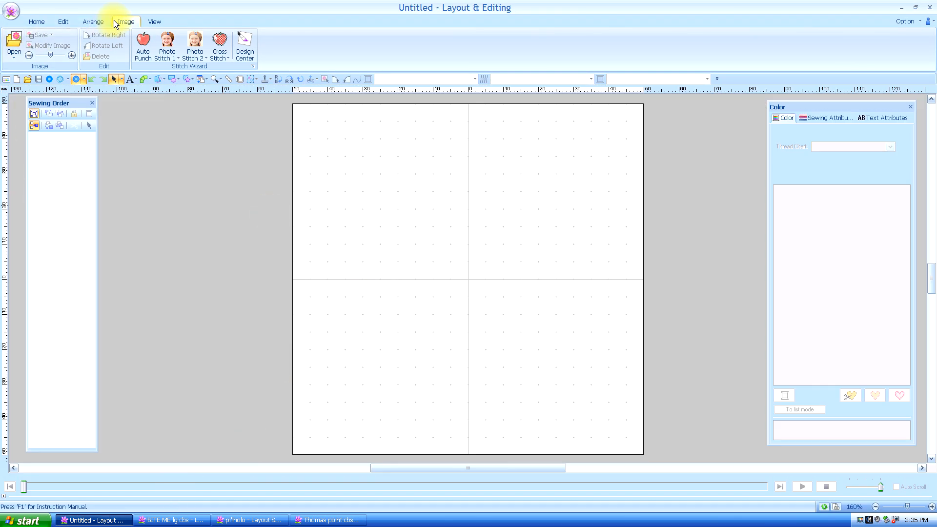
left_click(13, 45)
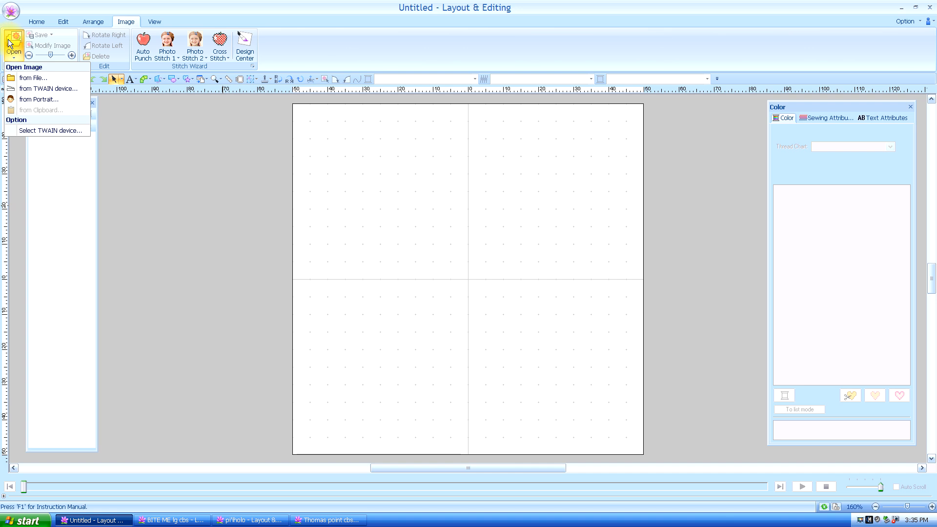
mouse_move(33, 78)
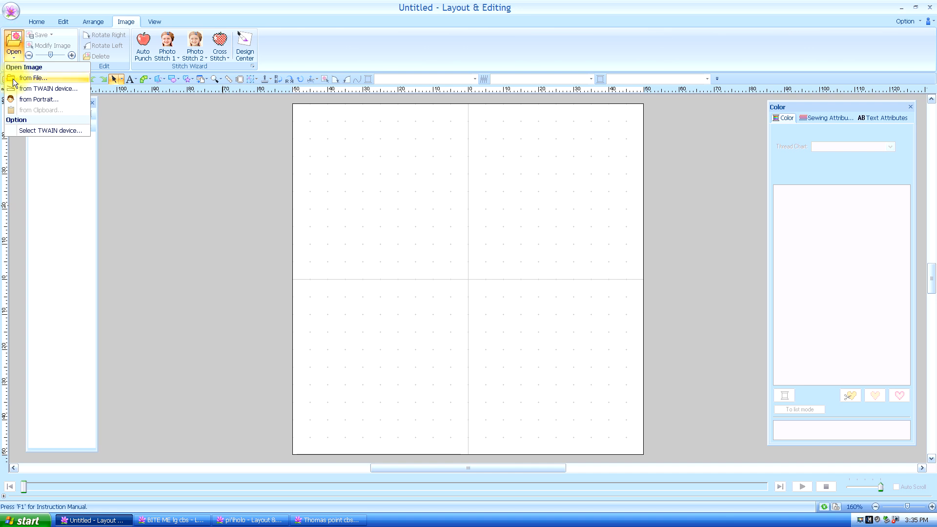
left_click(35, 77)
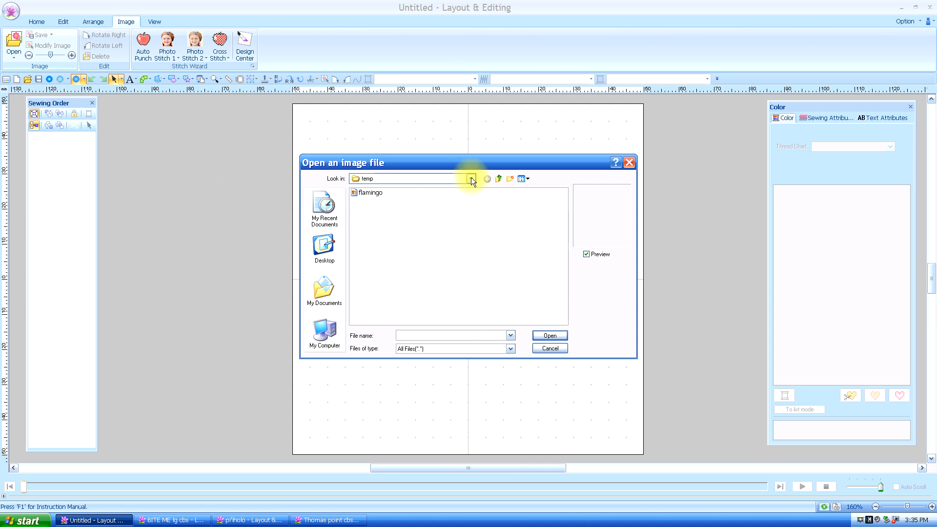
left_click(470, 178)
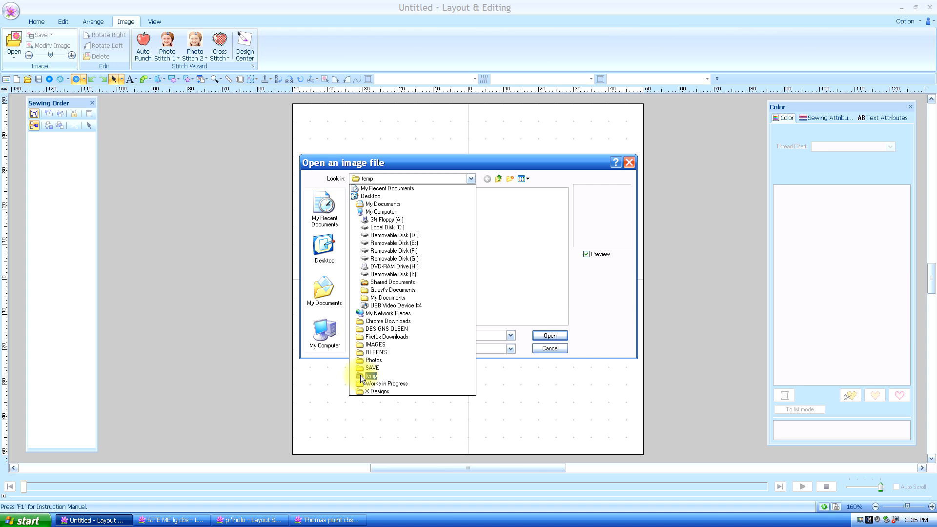
left_click(371, 375)
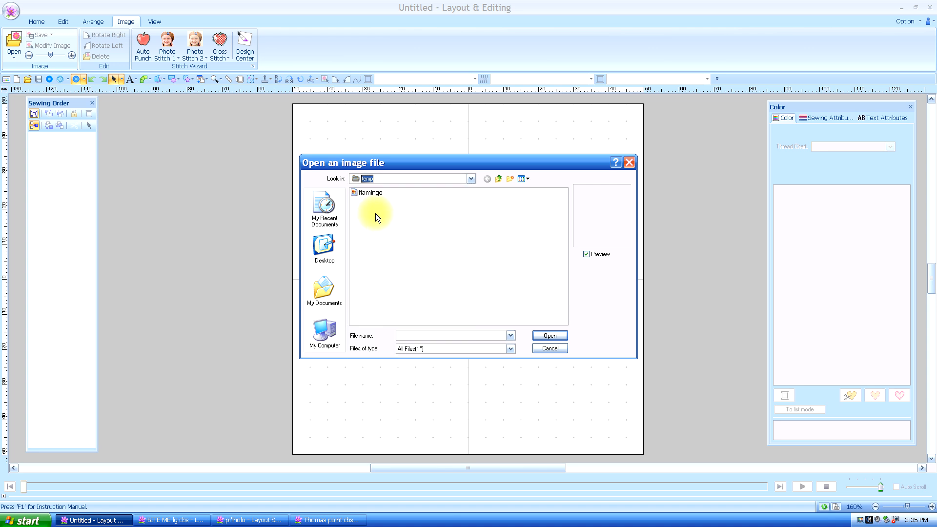
left_click(370, 192)
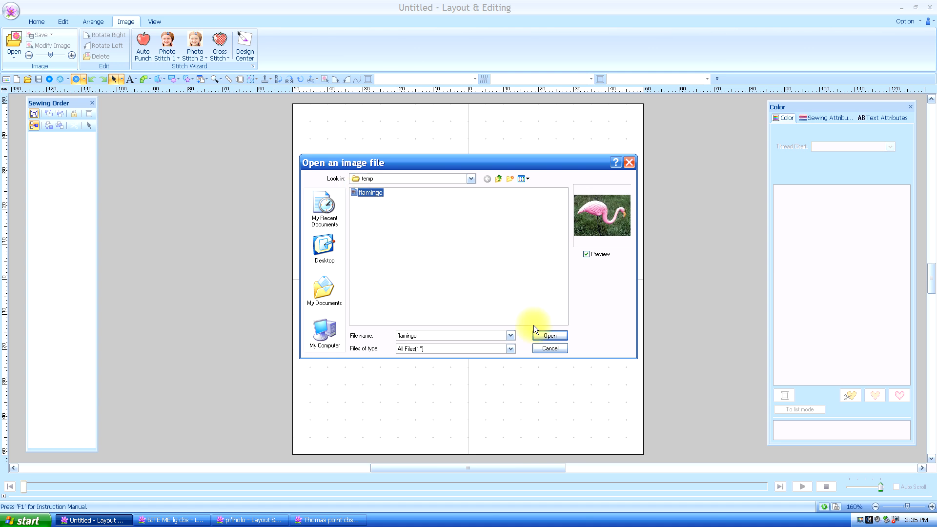
left_click(547, 335)
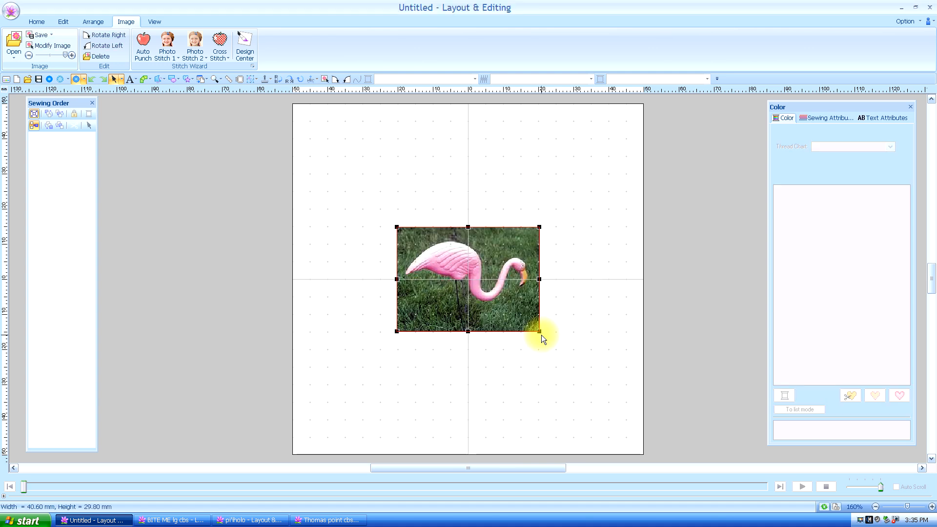
mouse_move(492, 275)
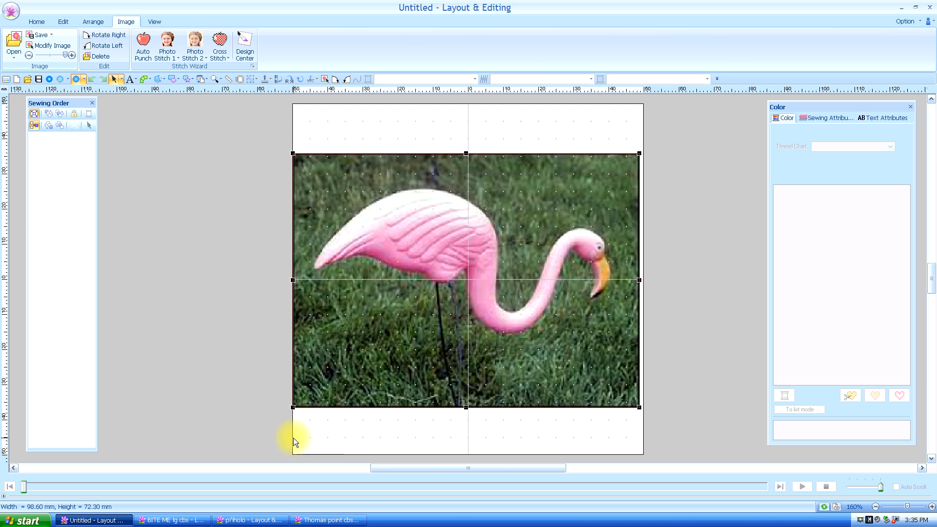
mouse_move(375, 333)
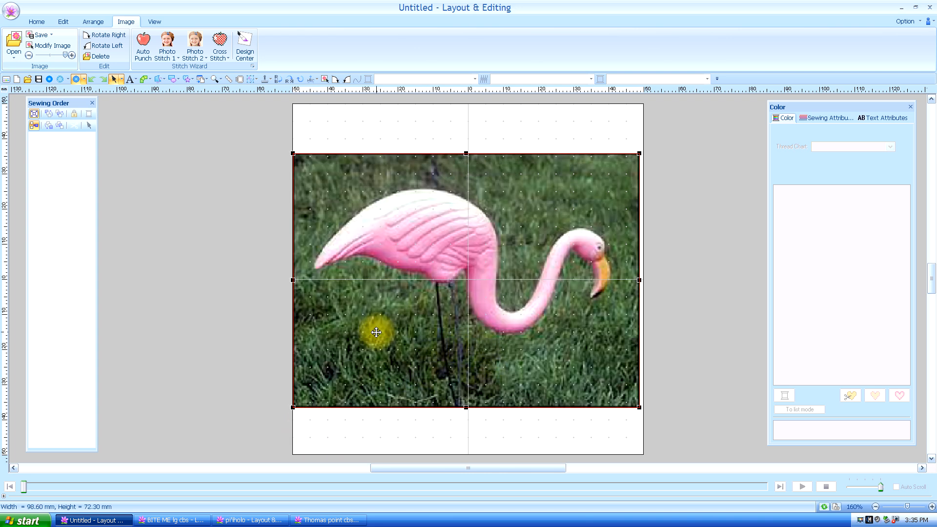
mouse_move(707, 280)
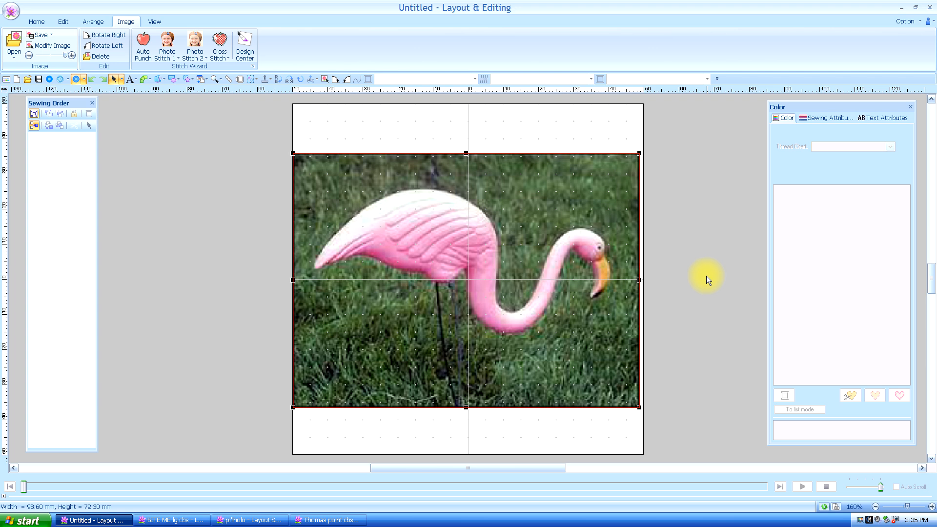
mouse_move(700, 282)
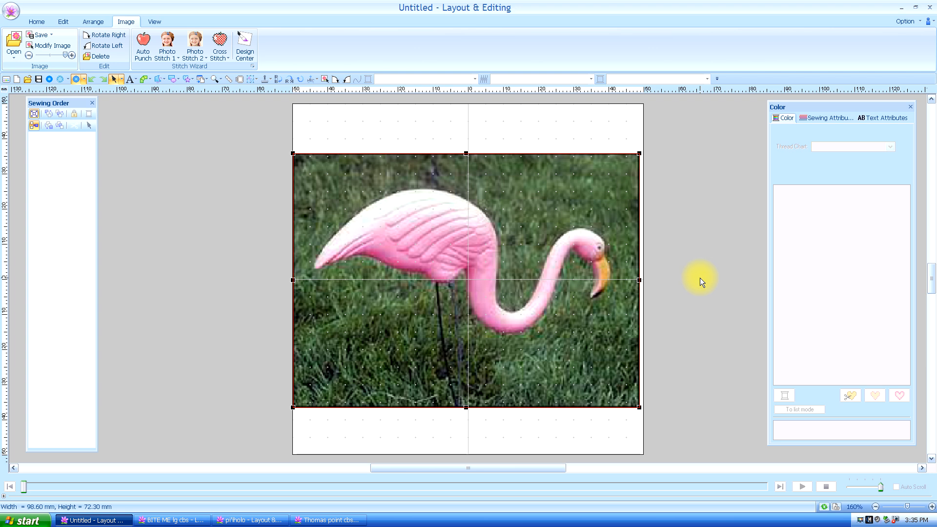
mouse_move(682, 295)
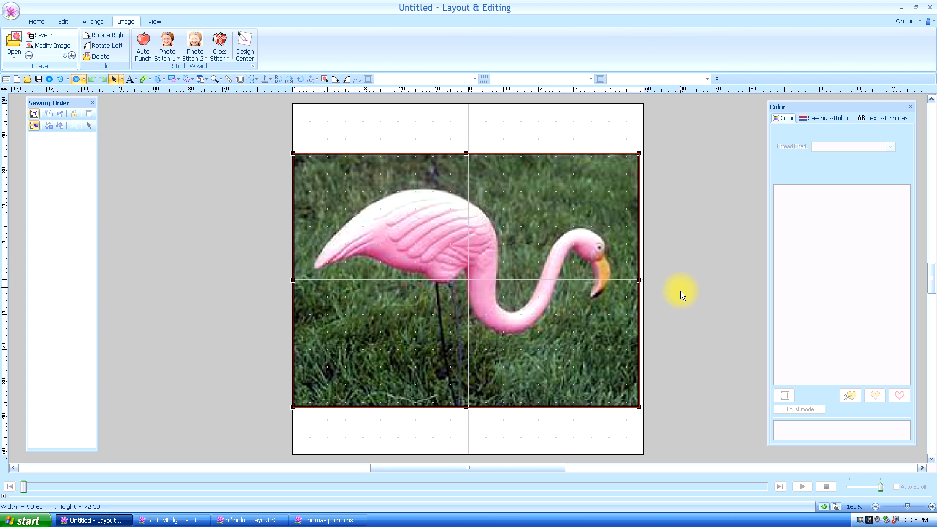
mouse_move(679, 300)
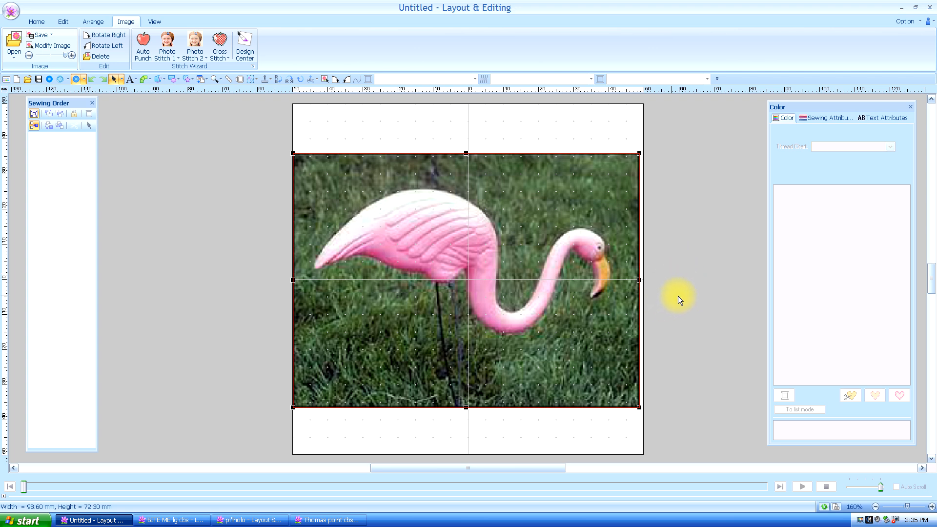
mouse_move(689, 301)
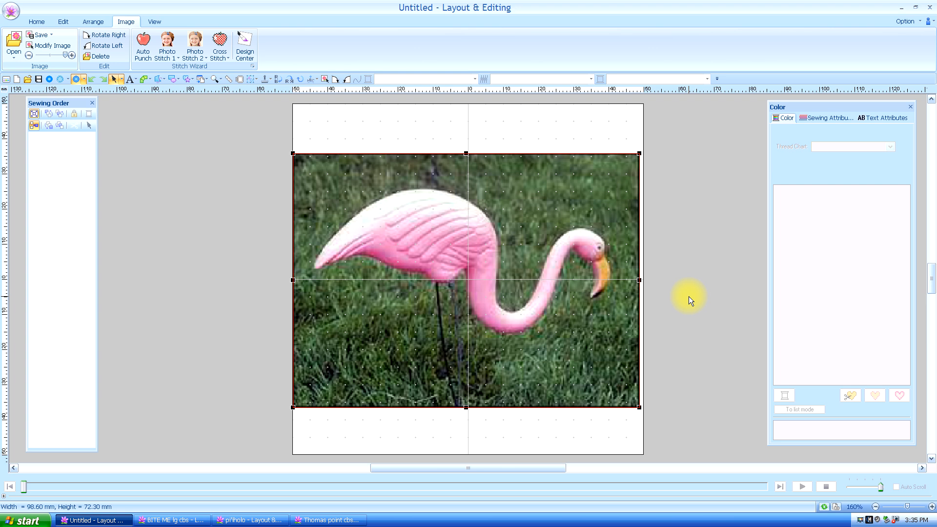
mouse_move(655, 235)
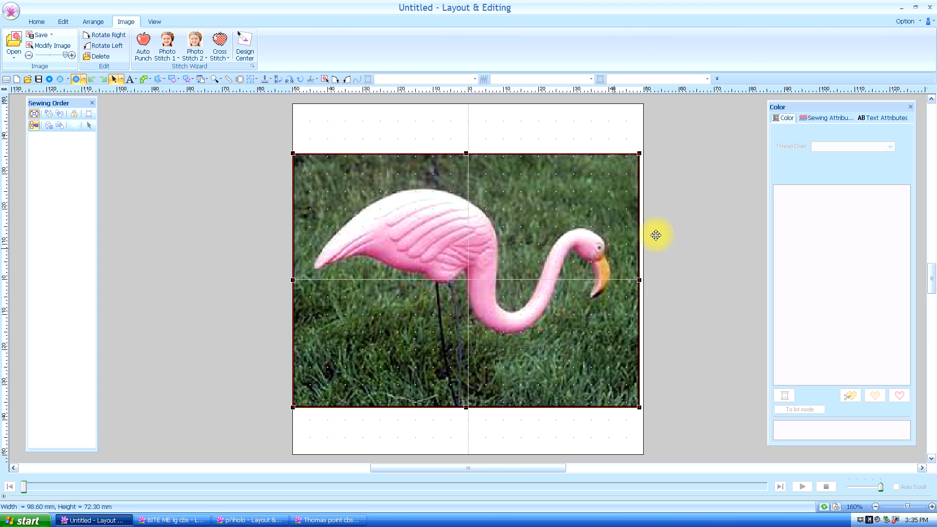
mouse_move(472, 247)
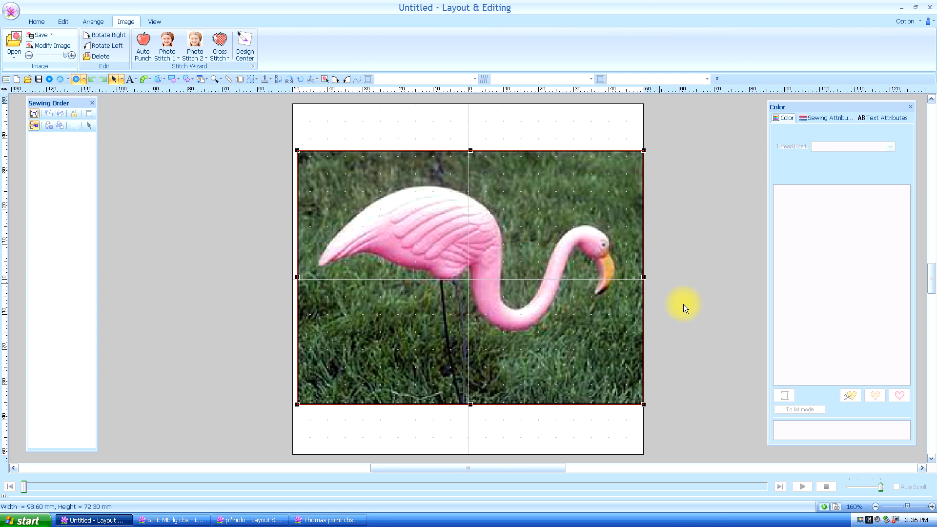
mouse_move(691, 329)
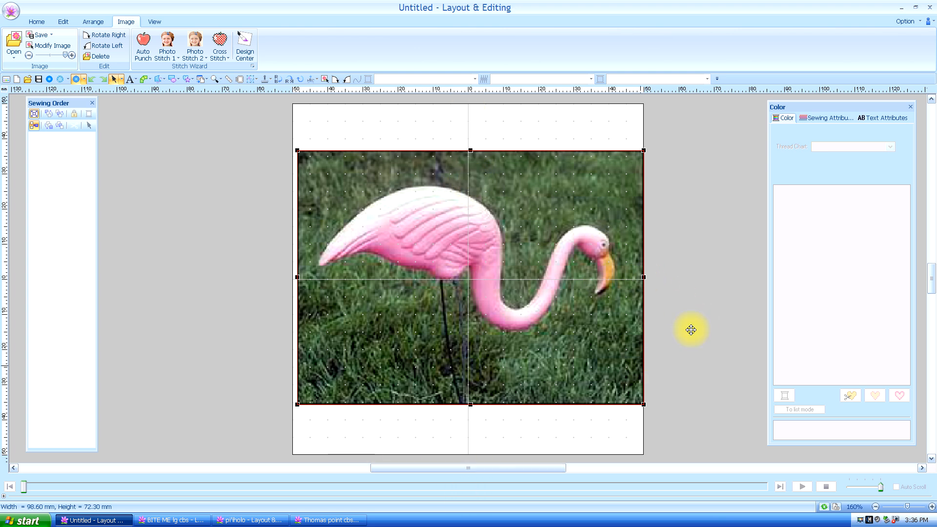
mouse_move(687, 238)
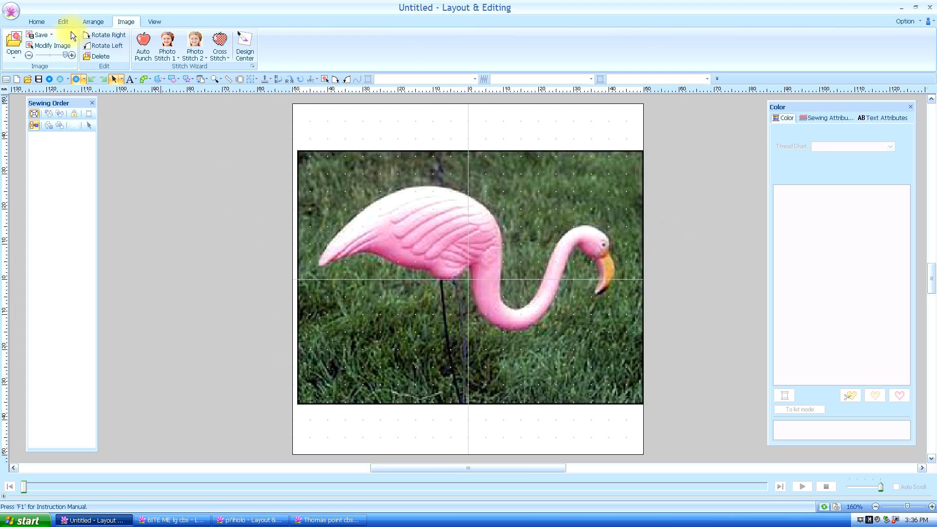
mouse_move(136, 76)
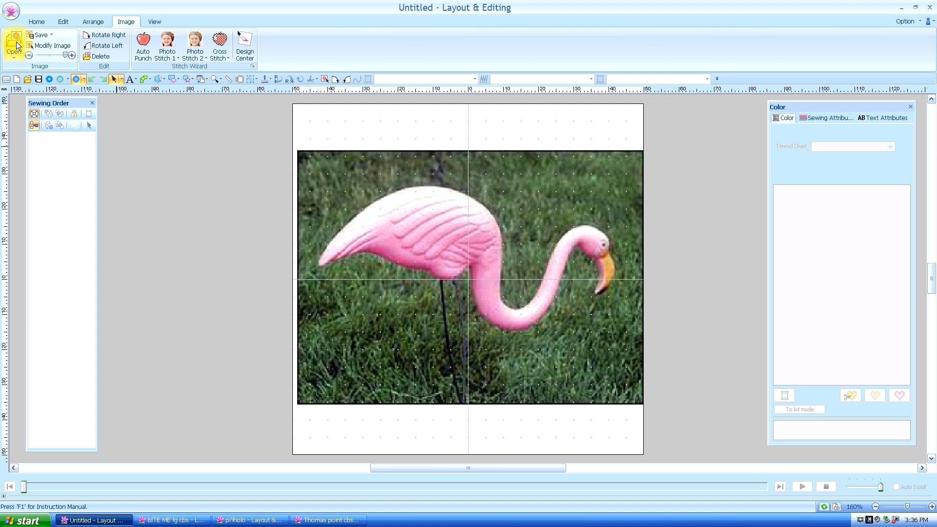
mouse_move(69, 55)
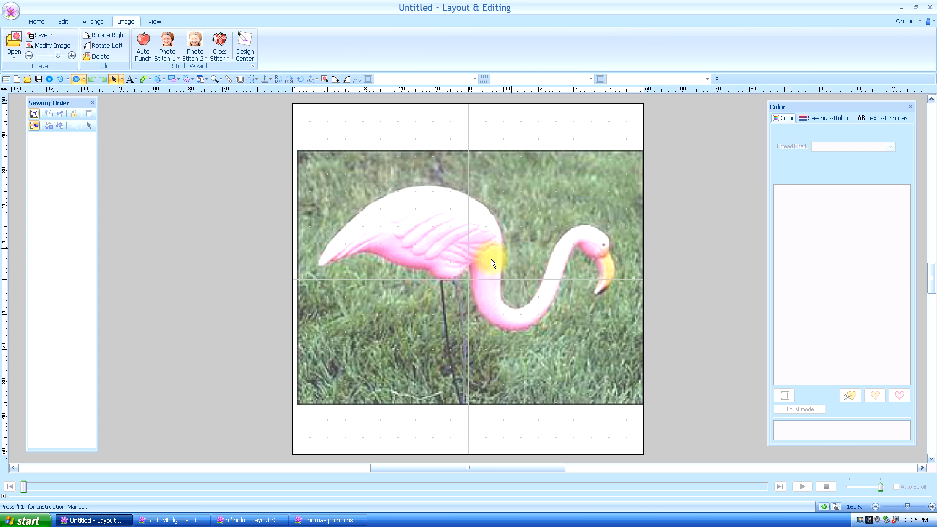
mouse_move(416, 407)
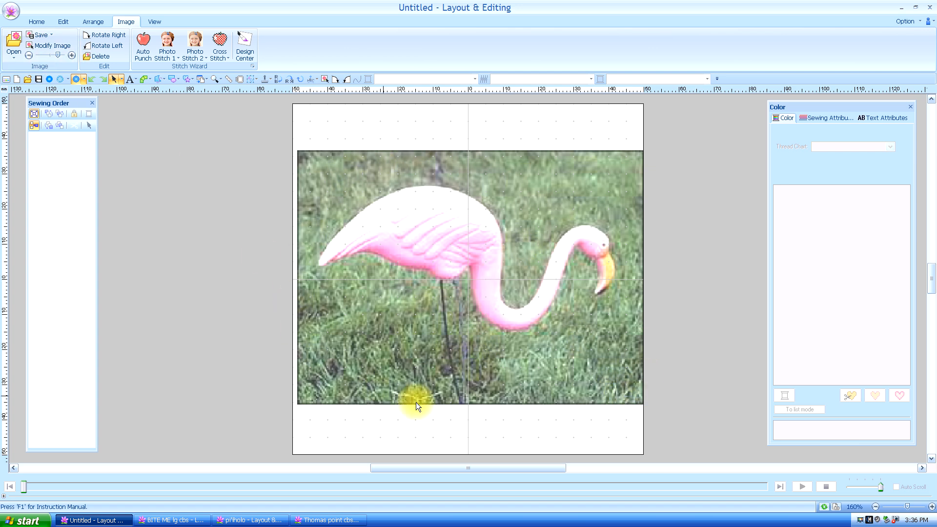
mouse_move(591, 373)
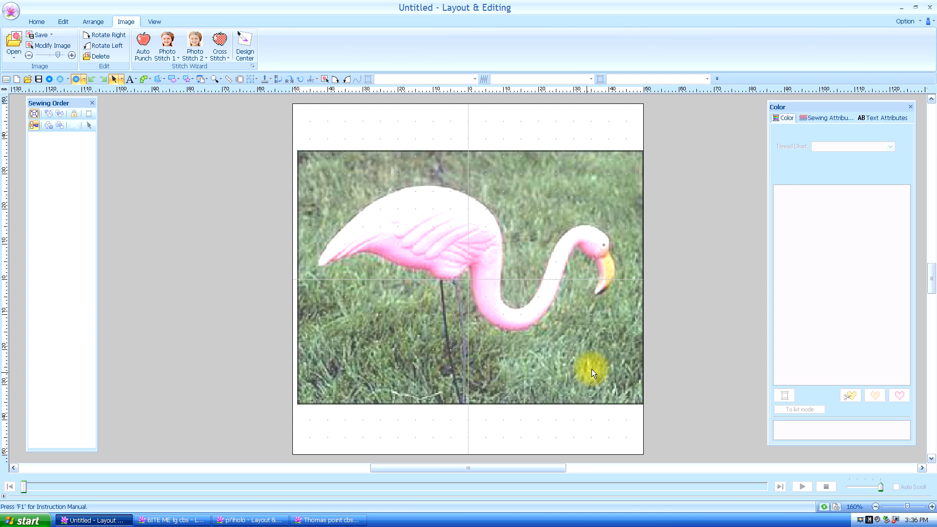
mouse_move(503, 405)
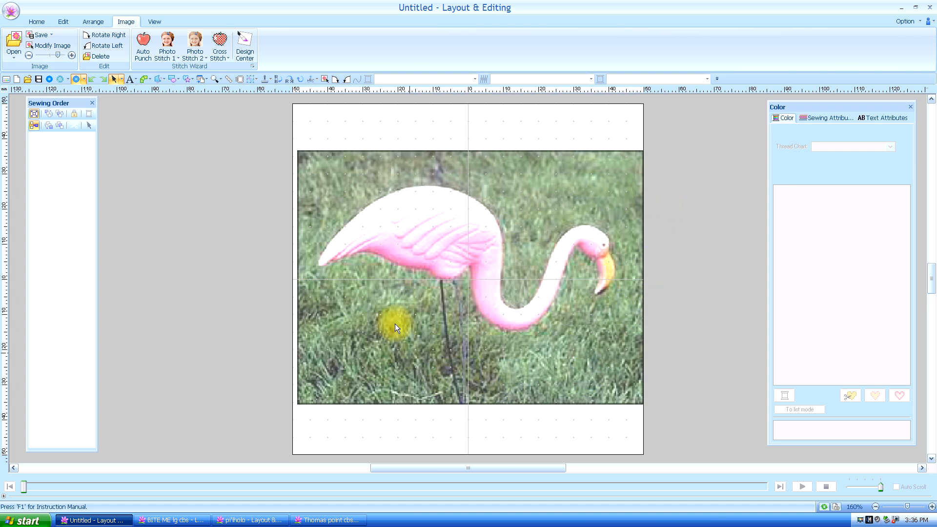
mouse_move(247, 252)
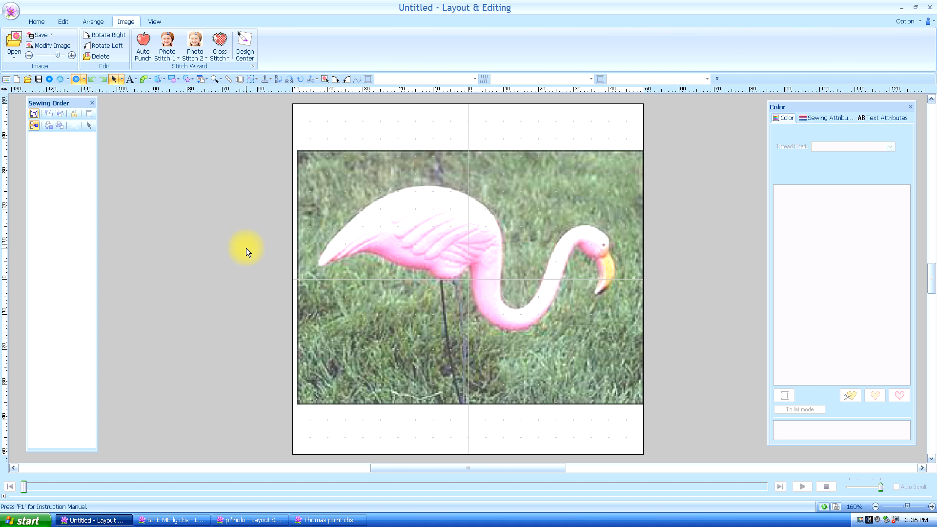
mouse_move(482, 349)
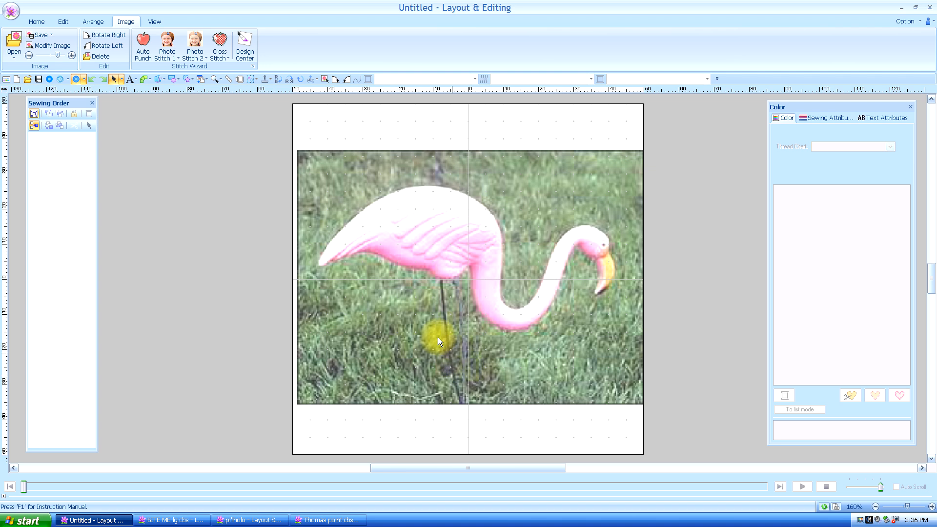
mouse_move(414, 308)
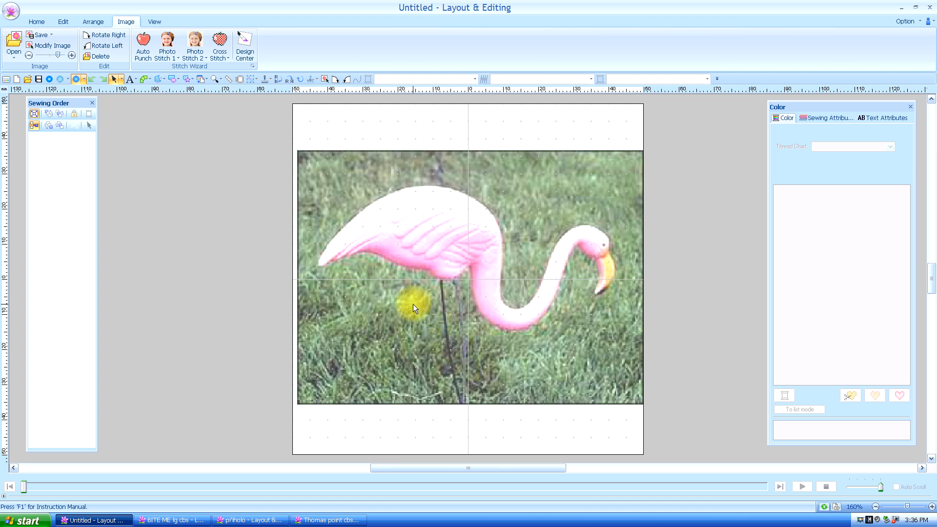